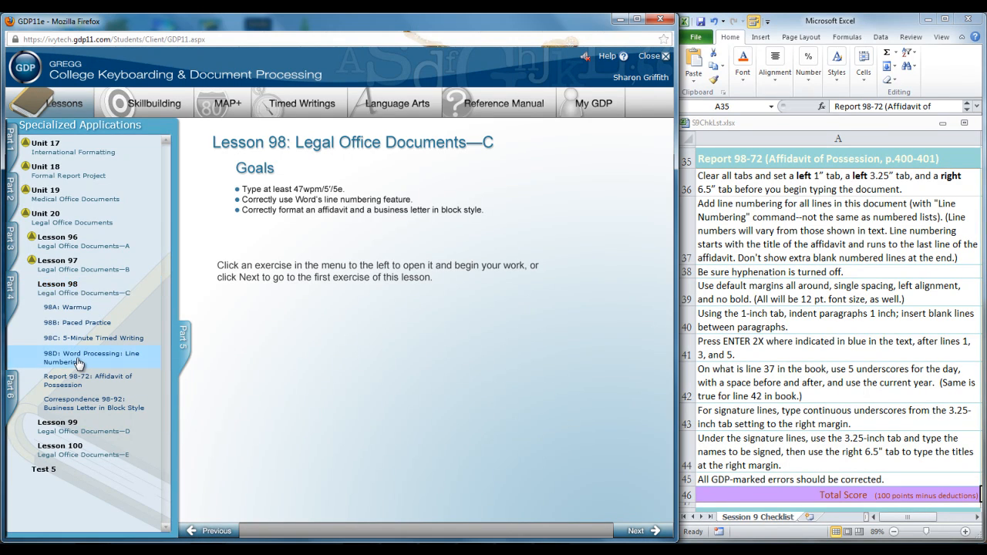
# Open the Lesson 98D Line Numbering exercise for Report 98-72 Affidavit of Possession
pyautogui.click(91, 358)
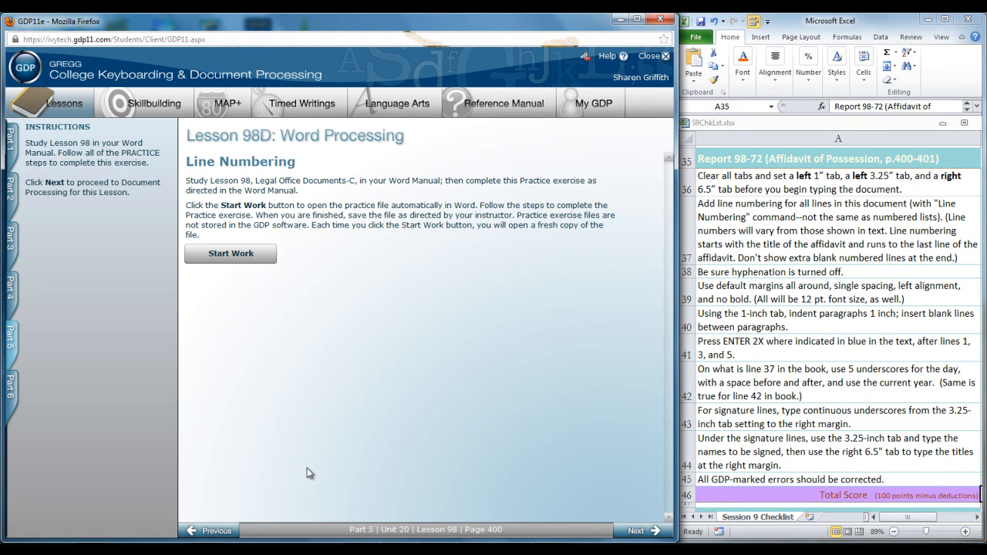
pyautogui.moveTo(302, 472)
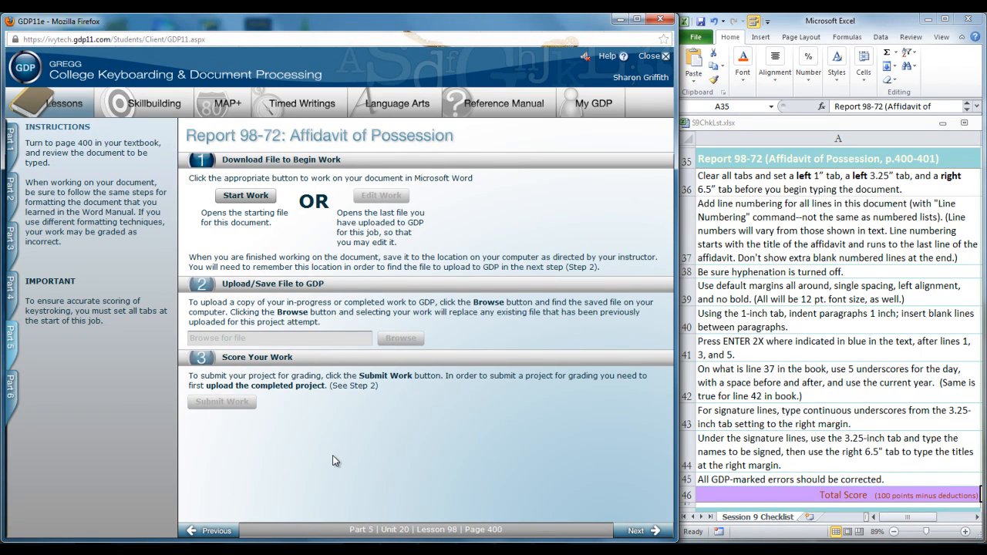
pyautogui.moveTo(216, 450)
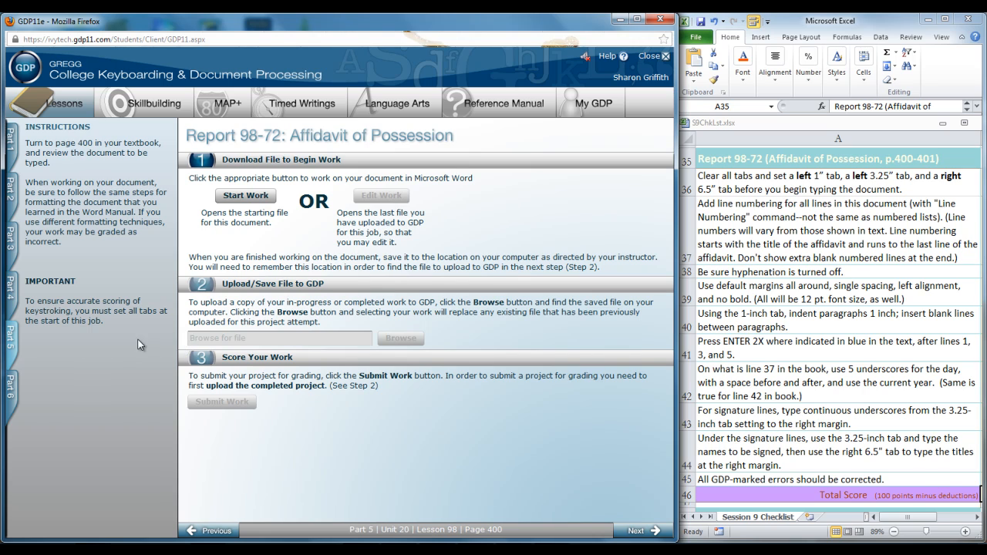
pyautogui.moveTo(131, 339)
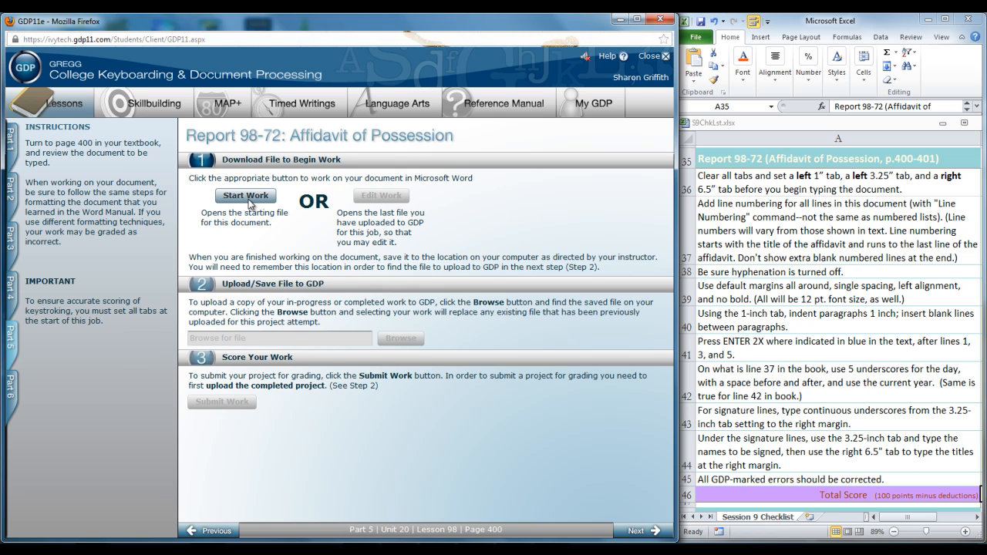
# Start work on the affidavit file and clear all existing tab stops
pyautogui.click(245, 194)
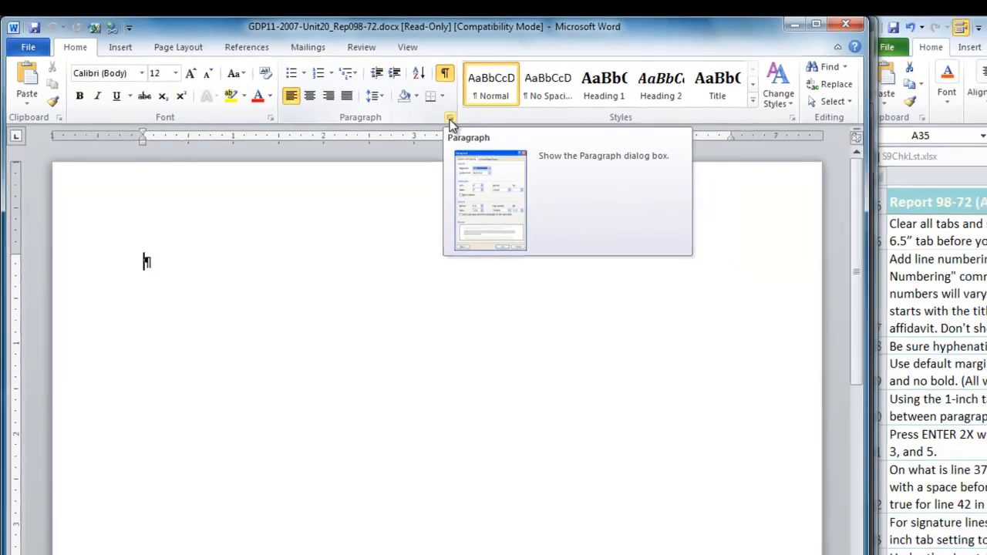
pyautogui.click(451, 117)
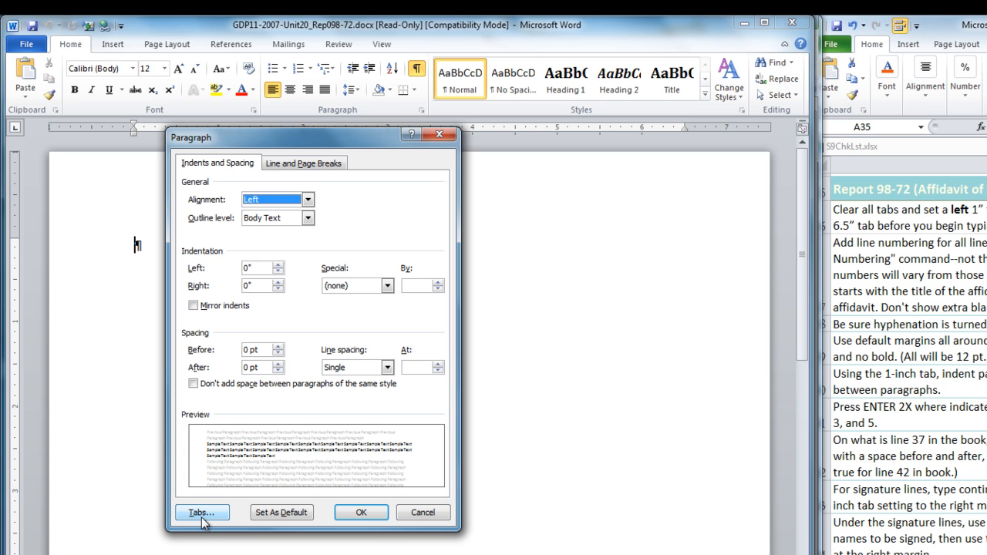
pyautogui.click(202, 512)
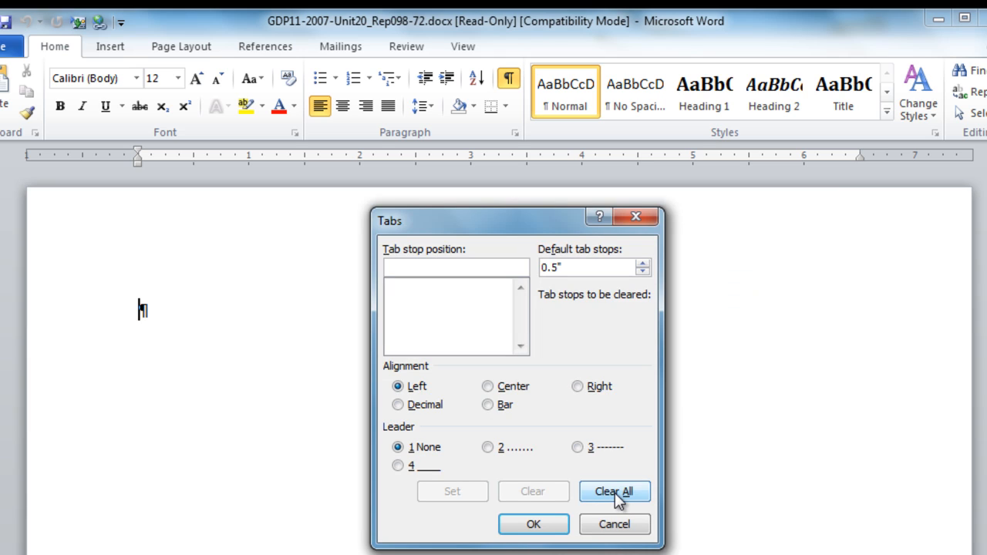
pyautogui.click(613, 491)
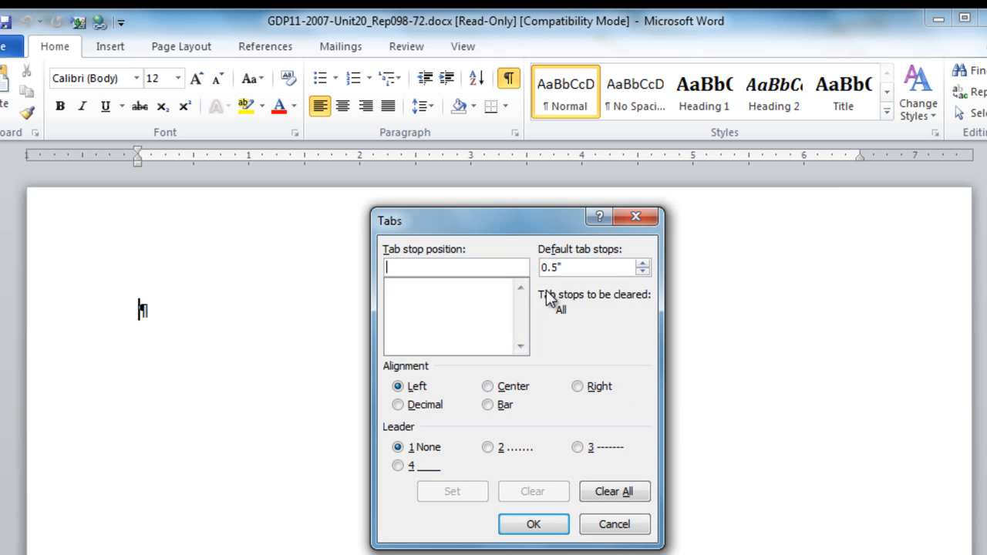
pyautogui.moveTo(576, 333)
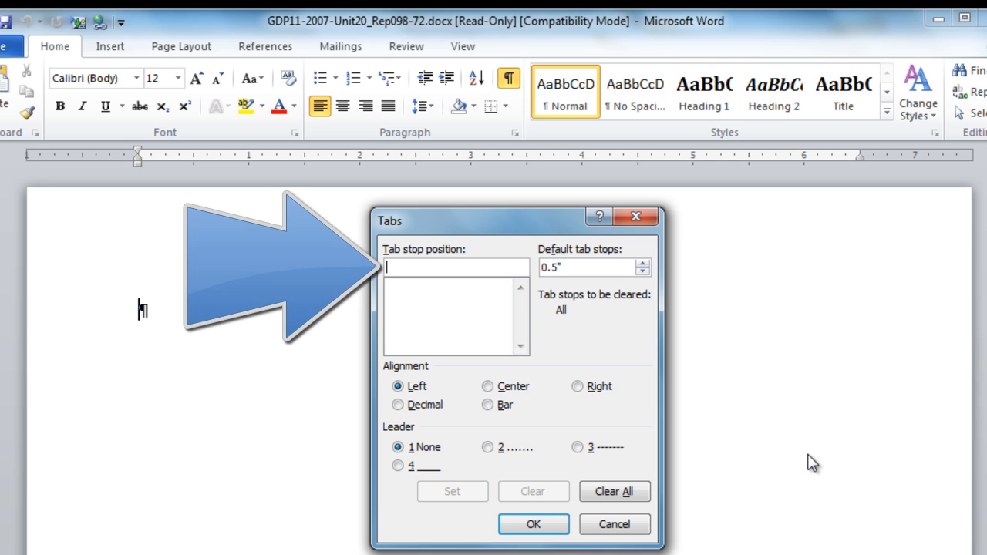
# Set left tabs at 1" and 3.25" and a right tab at 6.5"
pyautogui.write('1')
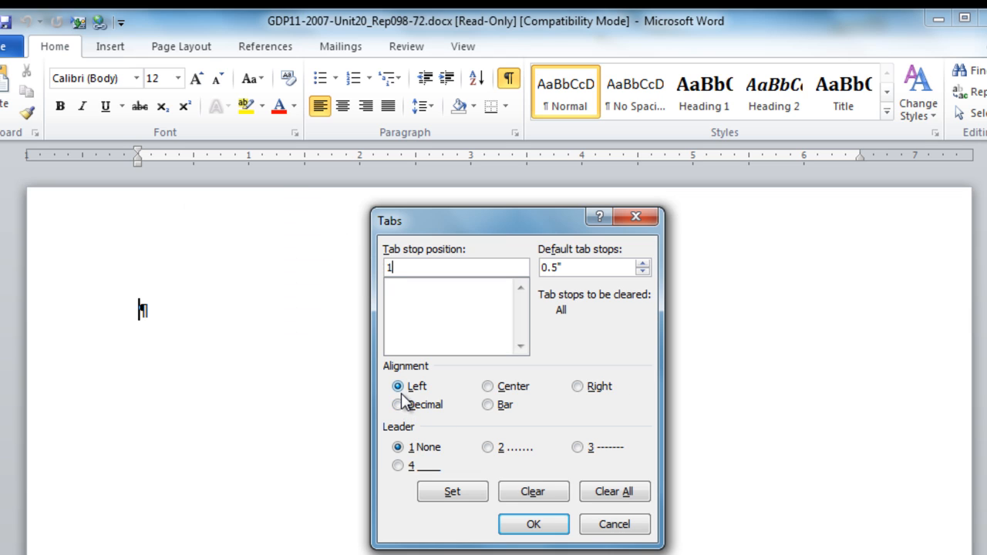
pyautogui.click(452, 490)
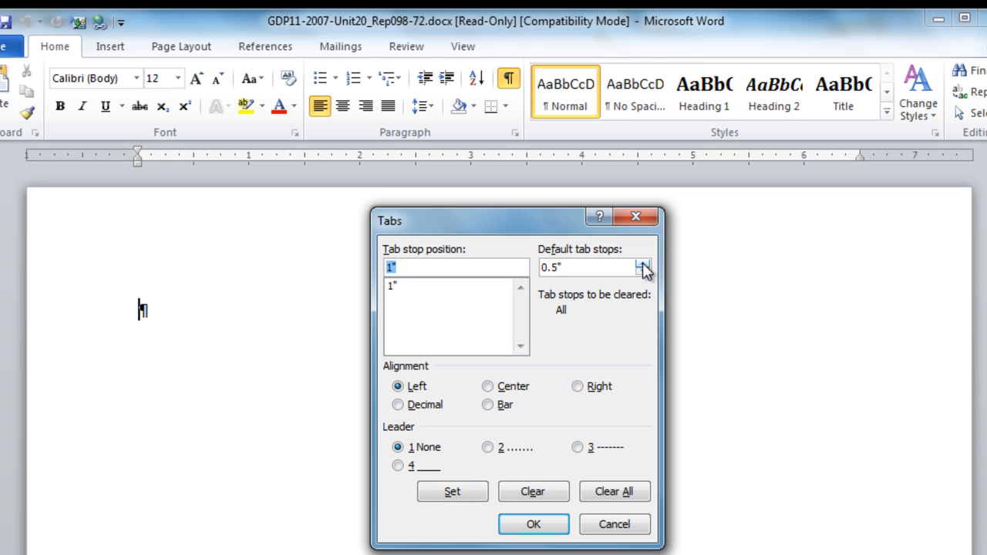
pyautogui.write('3.25')
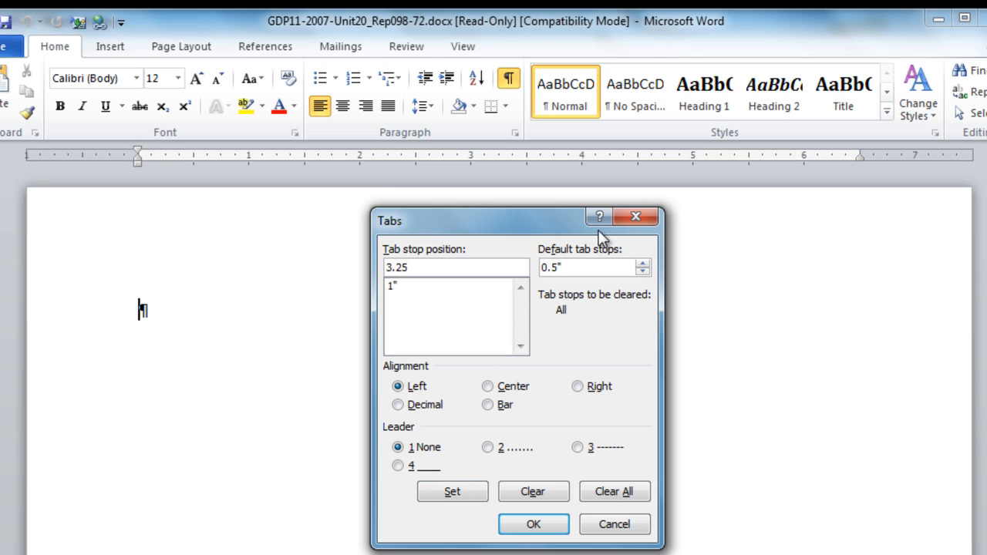
pyautogui.moveTo(444, 528)
pyautogui.write('6.5')
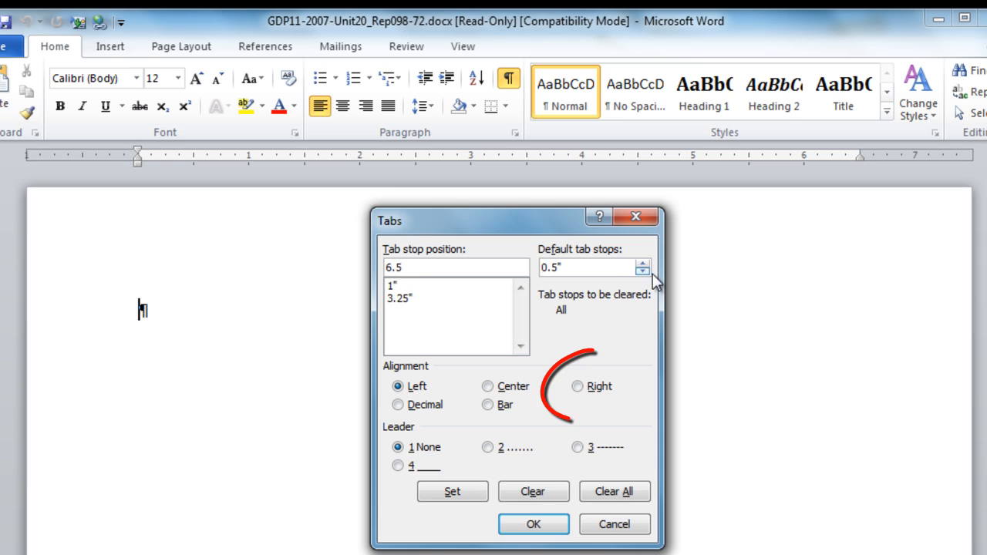
pyautogui.click(576, 385)
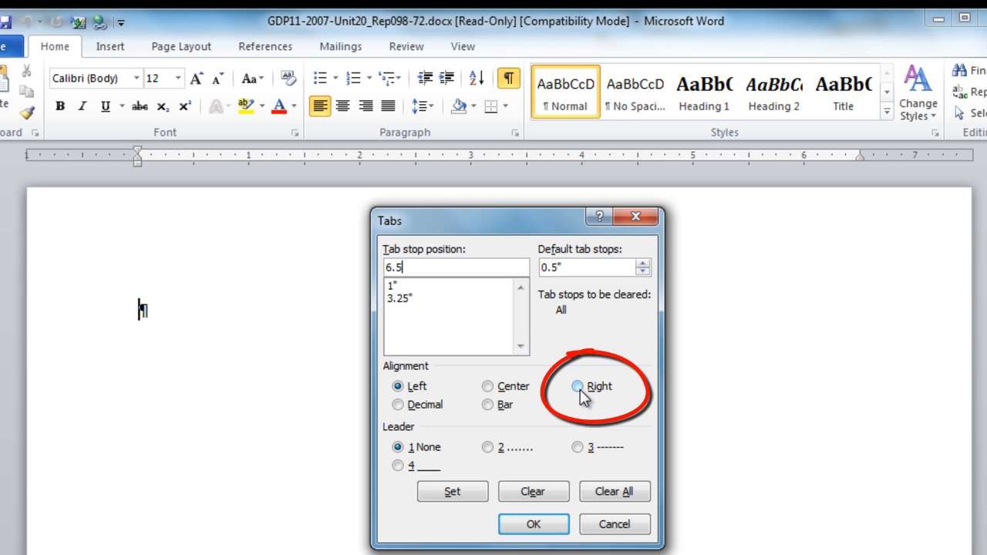
pyautogui.click(577, 385)
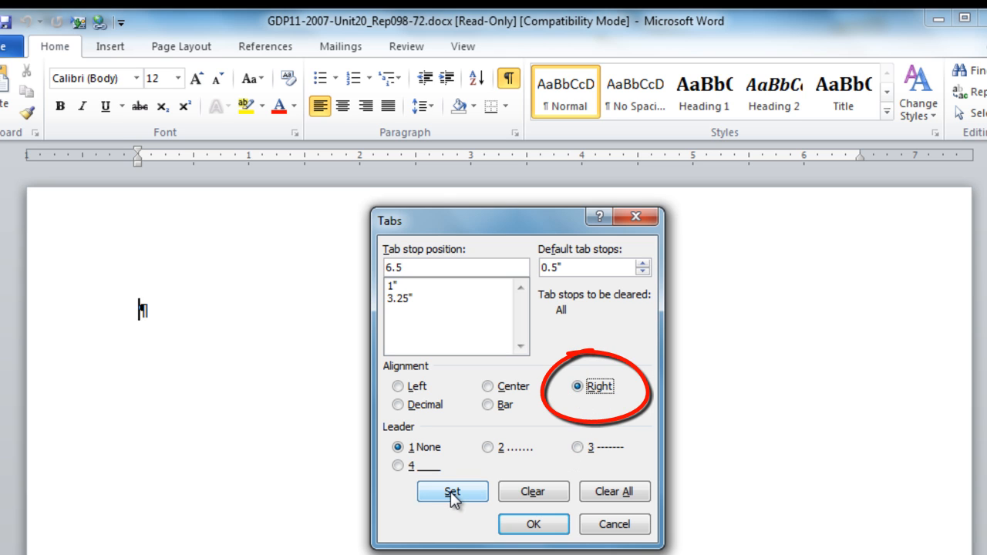
pyautogui.click(452, 490)
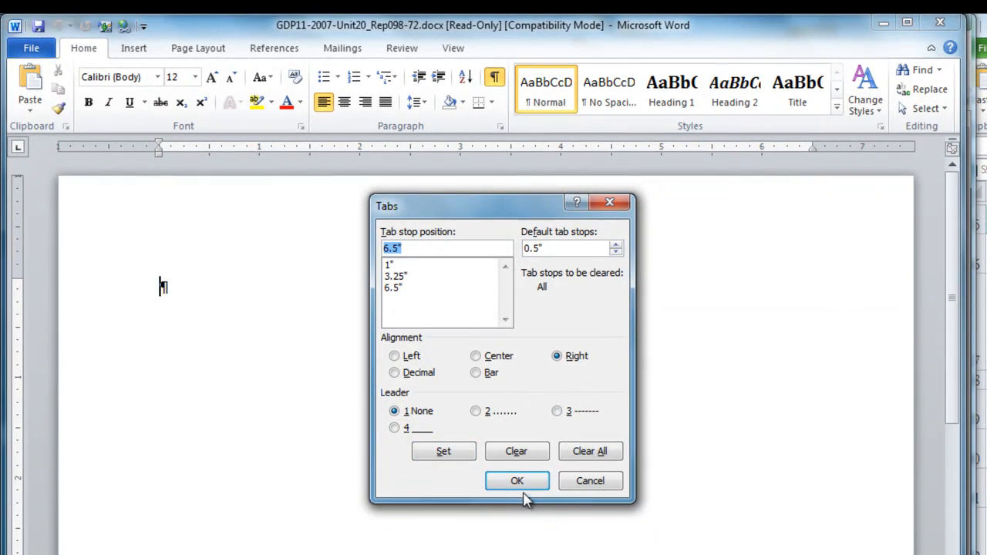
pyautogui.click(517, 481)
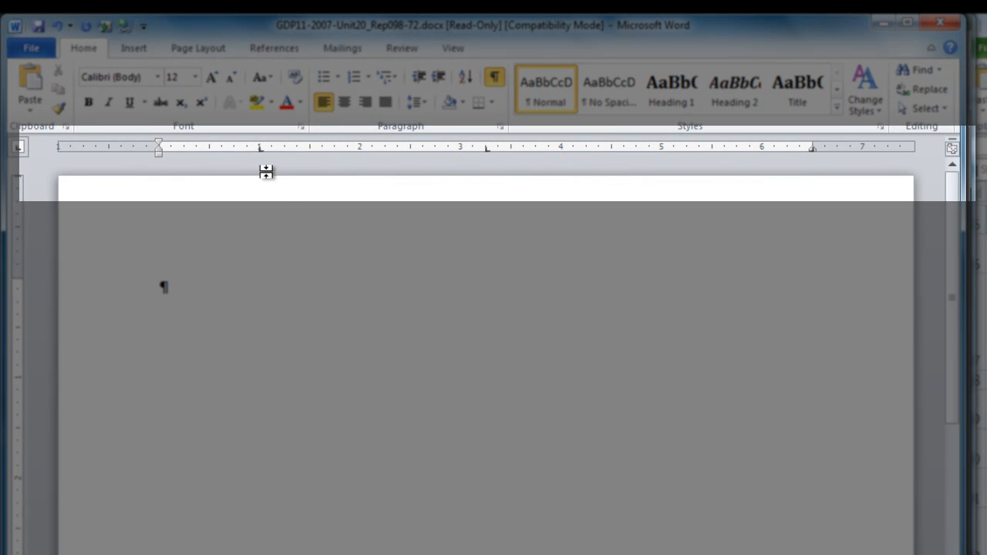
pyautogui.moveTo(635, 161)
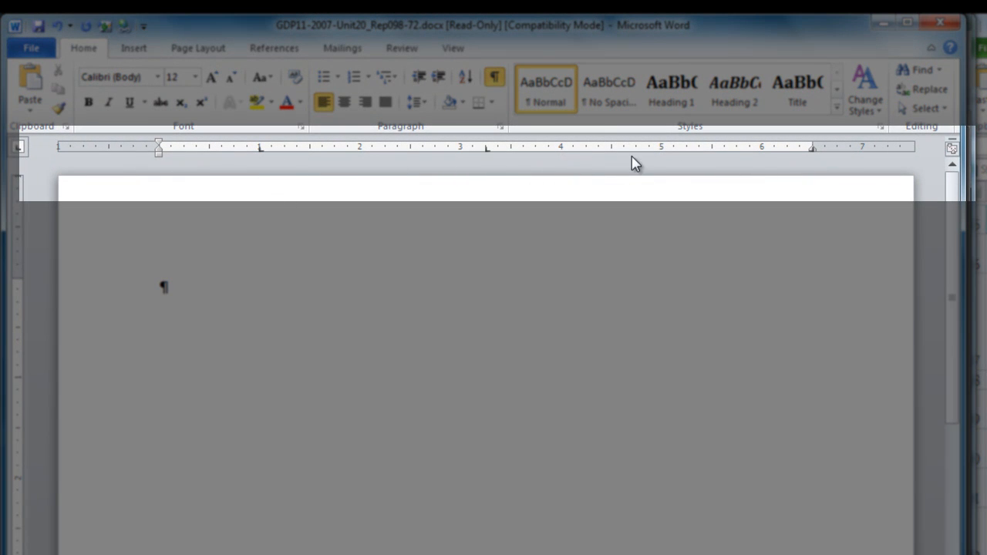
pyautogui.moveTo(823, 162)
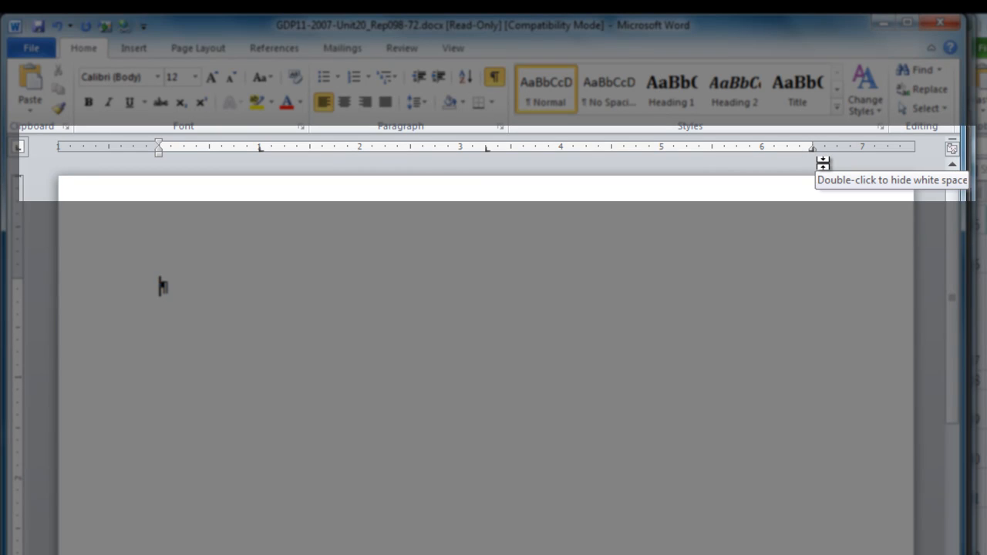
pyautogui.moveTo(265, 163)
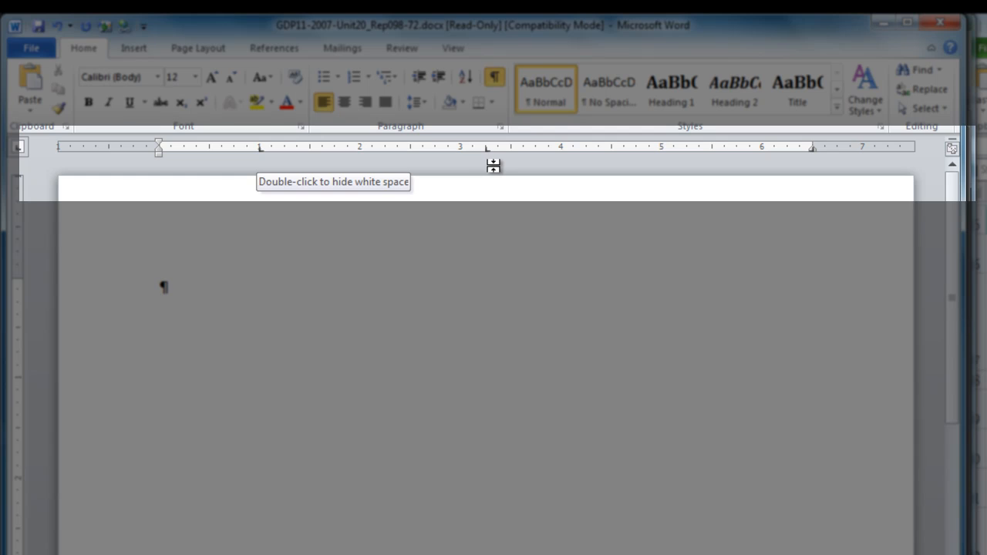
pyautogui.moveTo(784, 164)
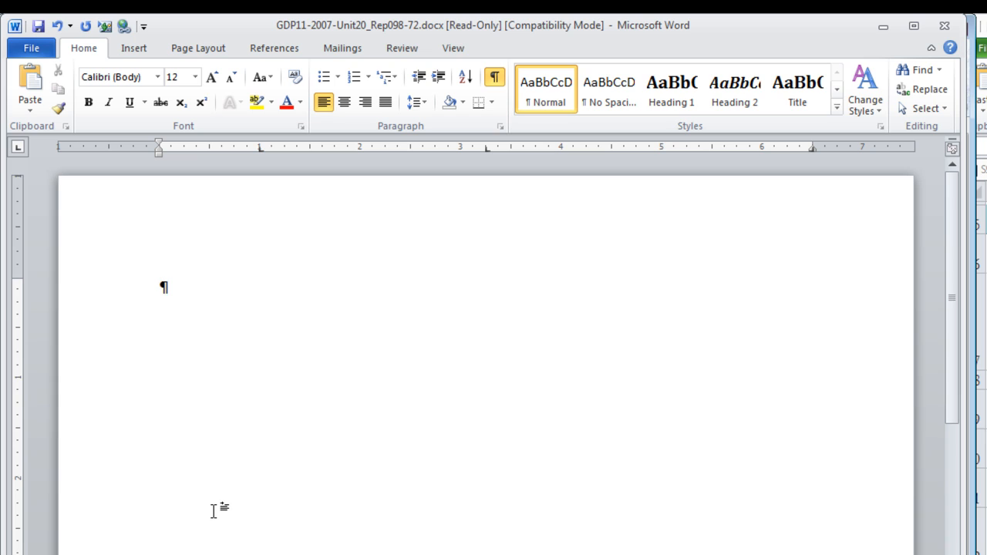
pyautogui.moveTo(220, 510)
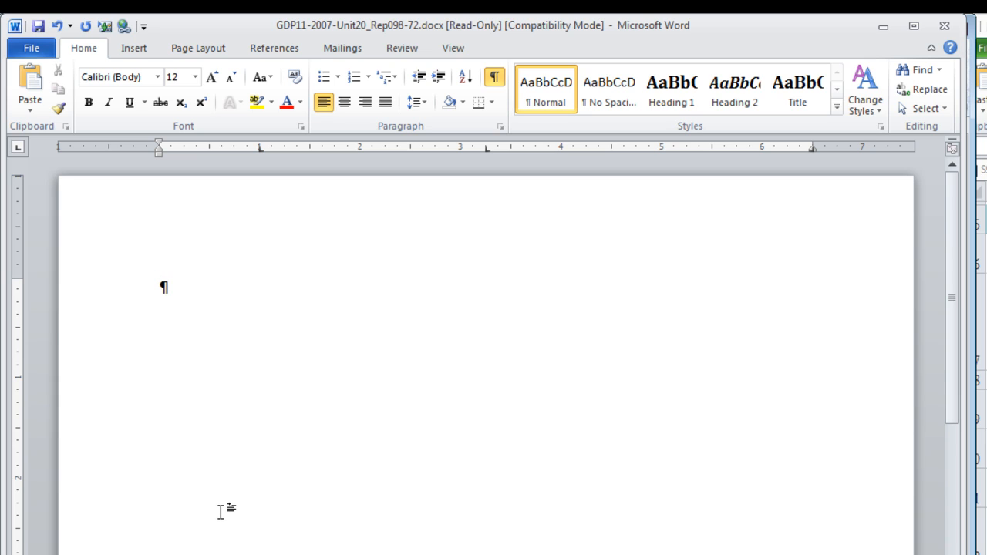
pyautogui.moveTo(62, 324)
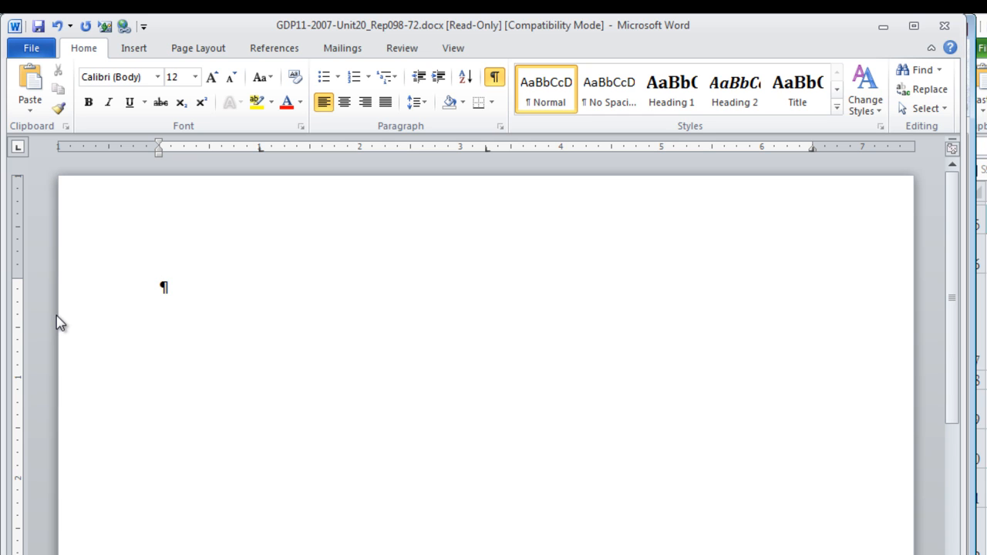
# Add line numbering to the whole document, restarting on each page
pyautogui.click(197, 46)
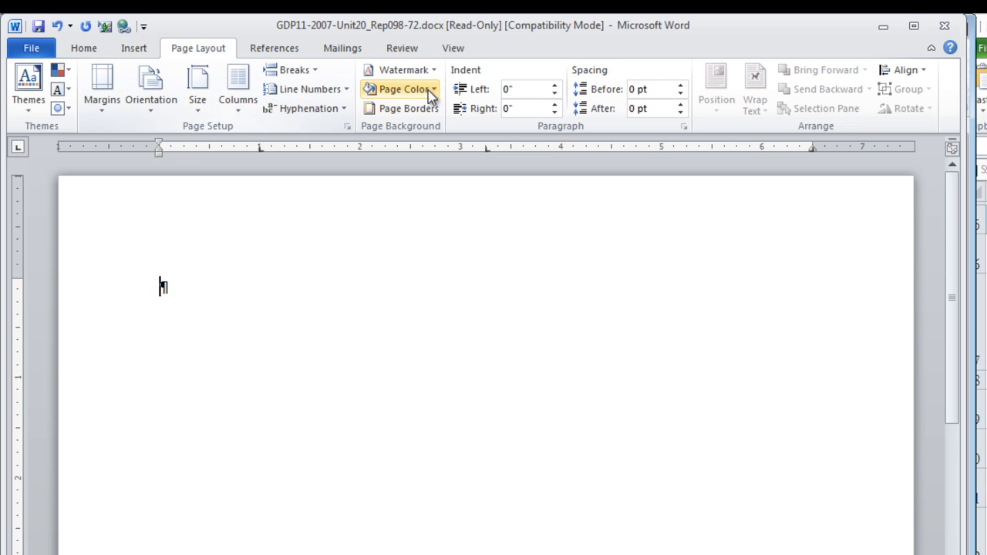
pyautogui.click(307, 88)
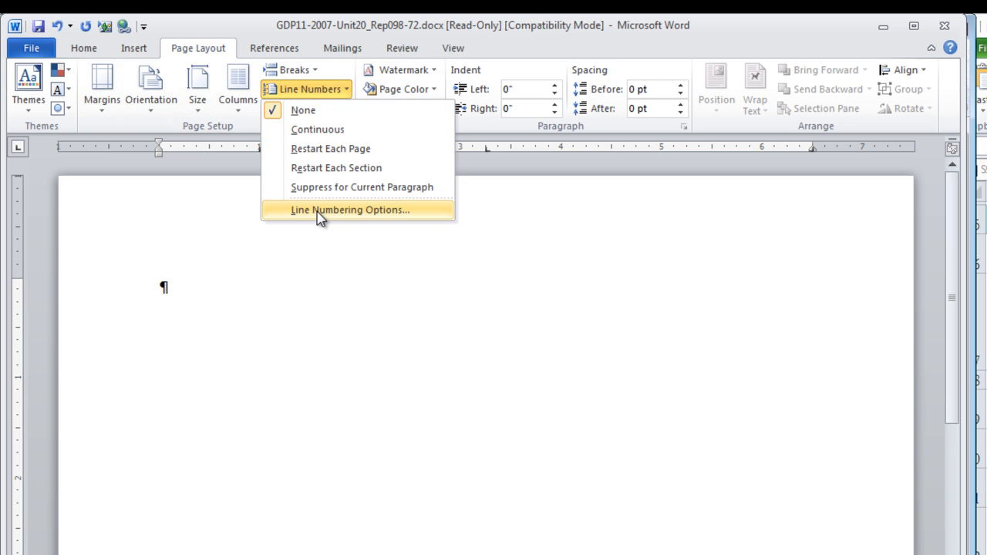
pyautogui.moveTo(324, 222)
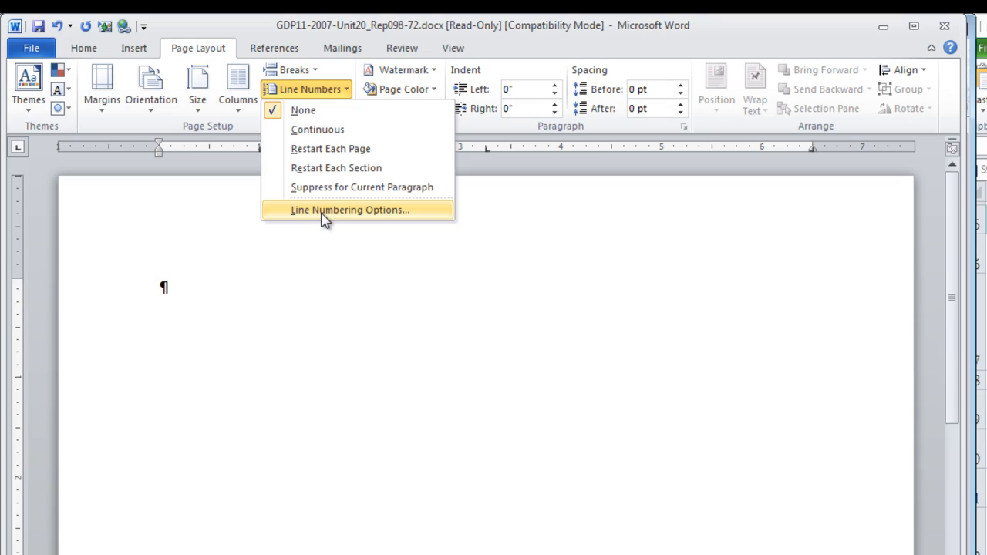
pyautogui.click(350, 209)
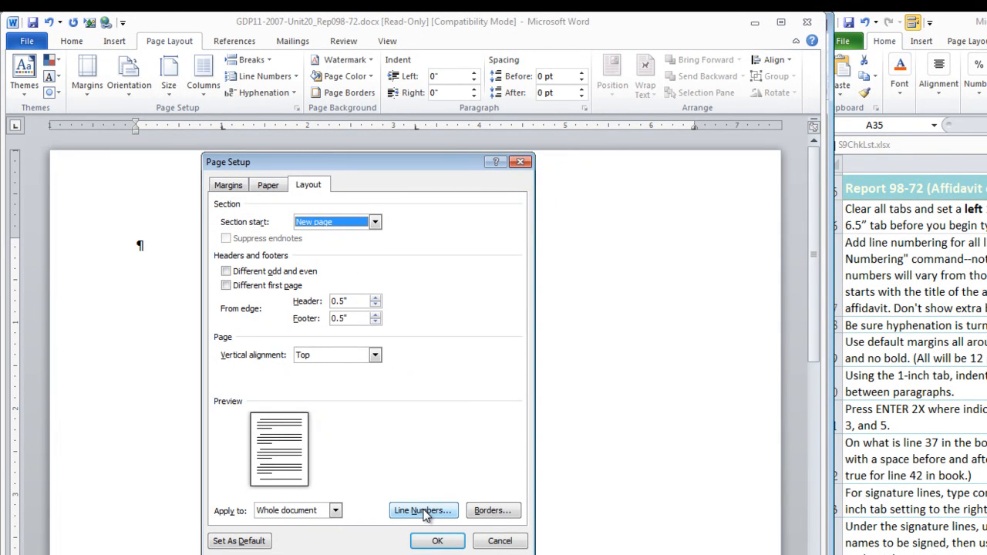
pyautogui.click(422, 510)
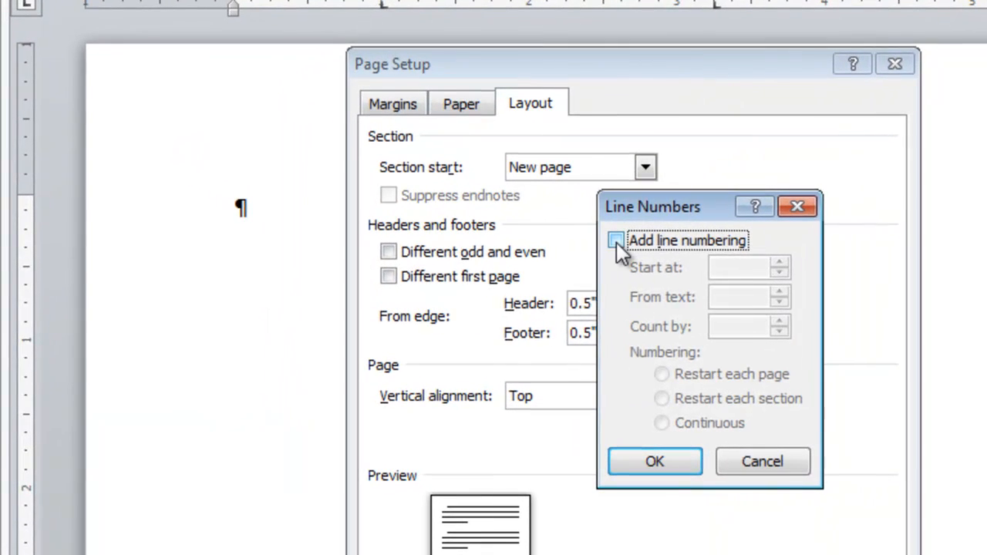
pyautogui.click(617, 240)
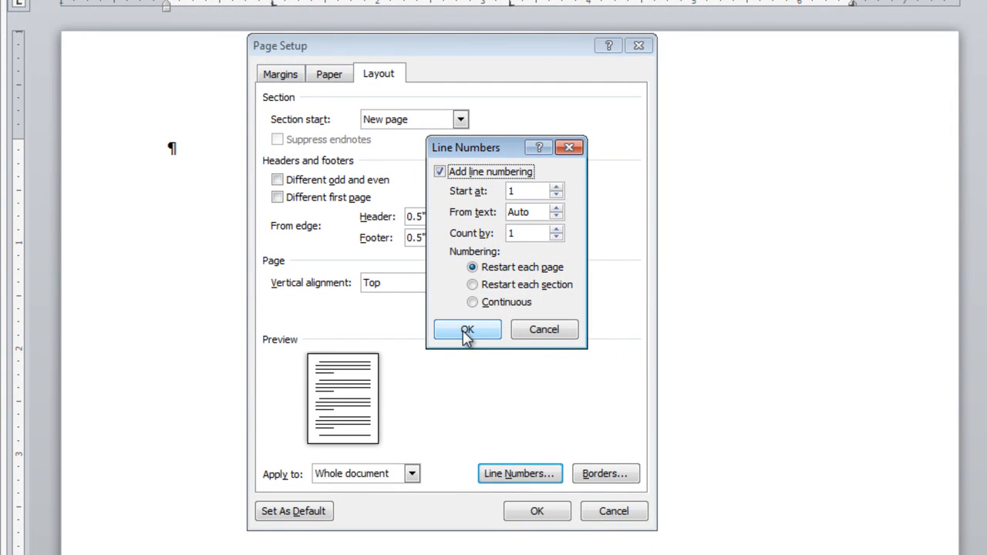
pyautogui.click(466, 330)
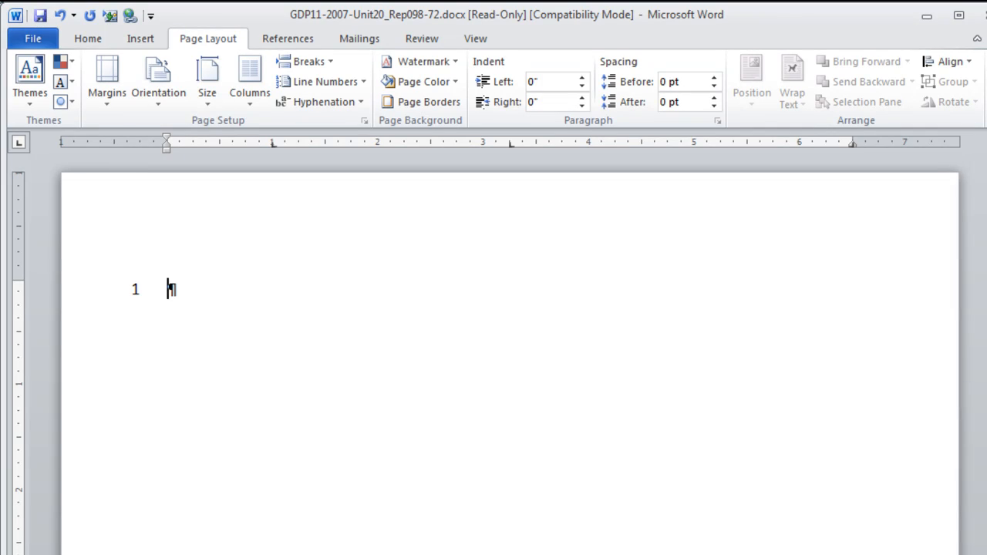
# Center the AFFIDAVIT OF POSSESSION title, then left-align STATE OF SOUTH CAROLINA and COUNTY OF CHARLESTON lines
pyautogui.click(86, 37)
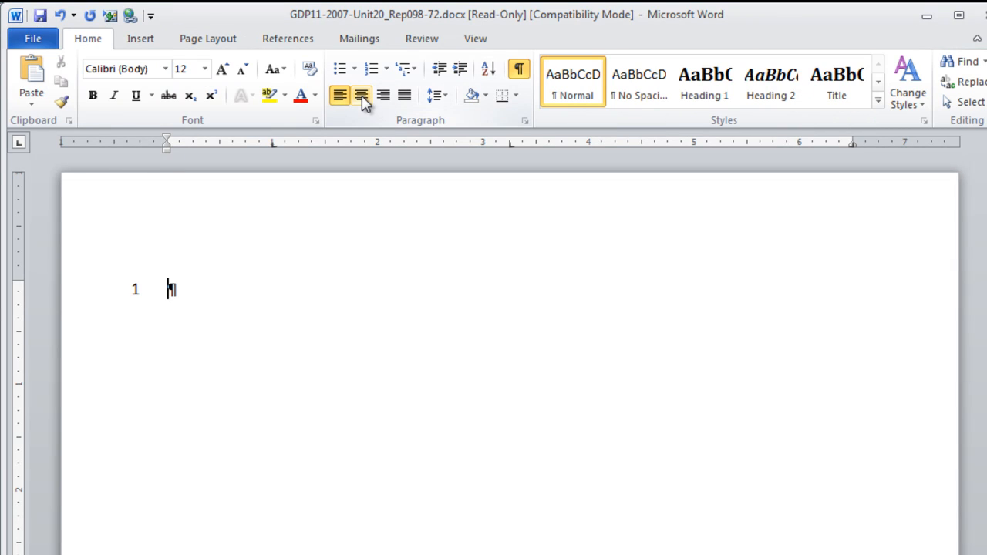
pyautogui.click(361, 95)
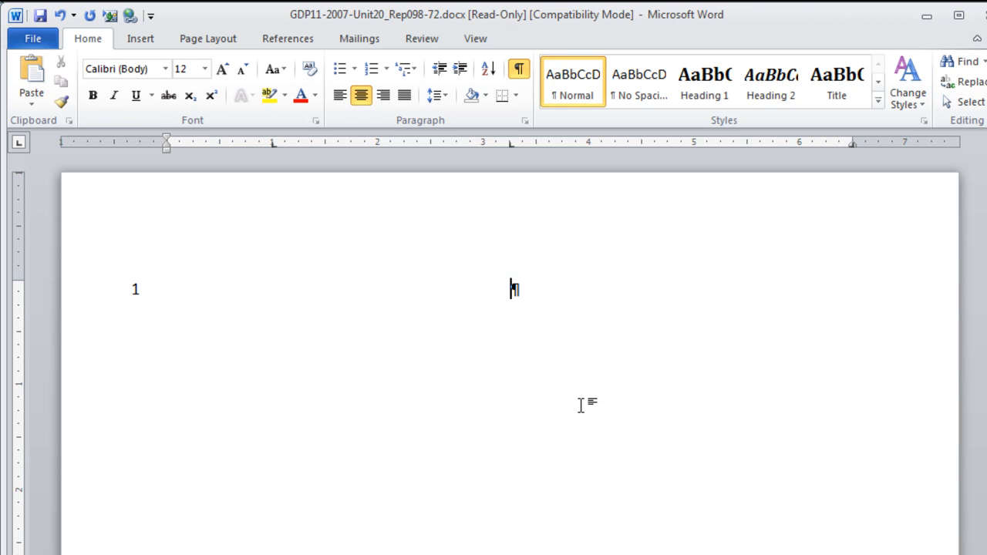
pyautogui.write('AFFIDAVIT OF POSSESSION')
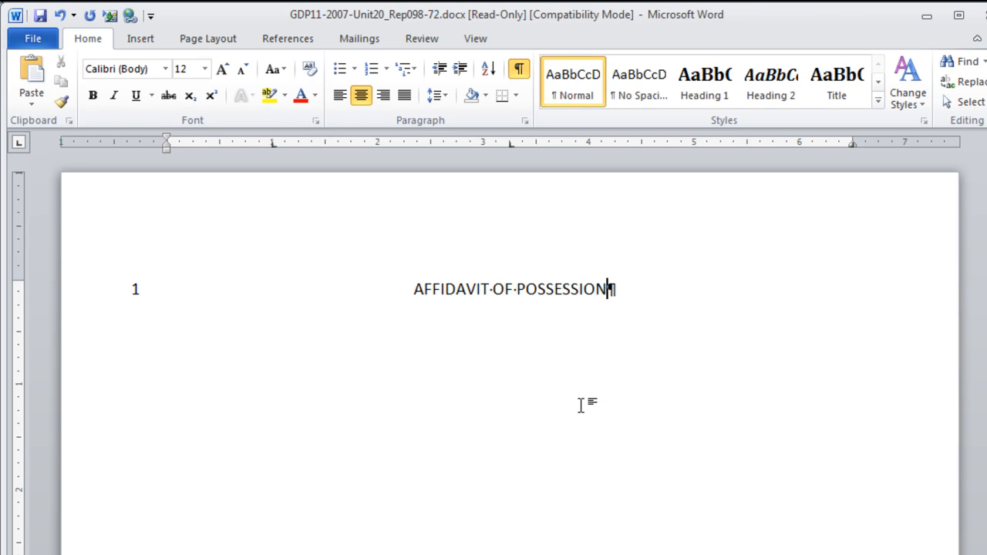
pyautogui.press('enter')
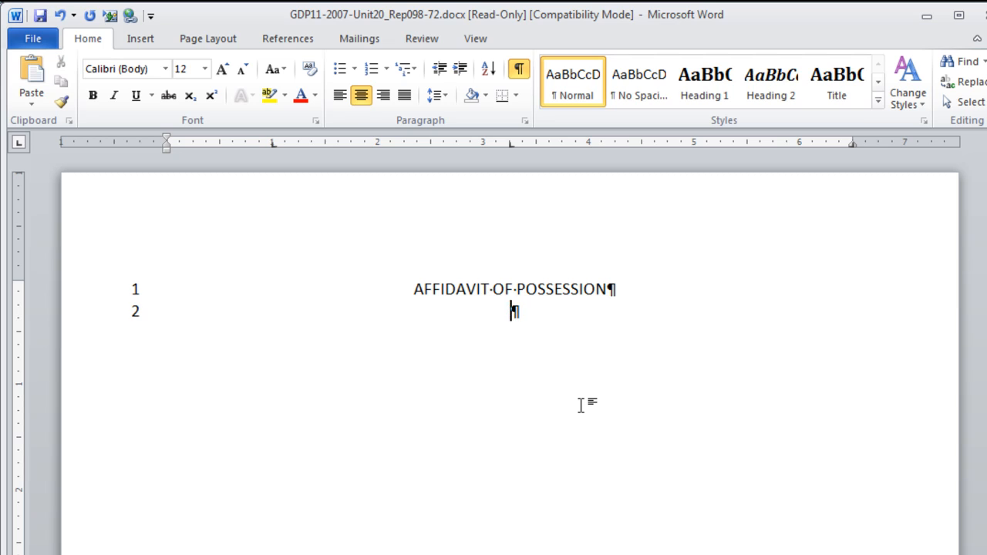
pyautogui.press('enter')
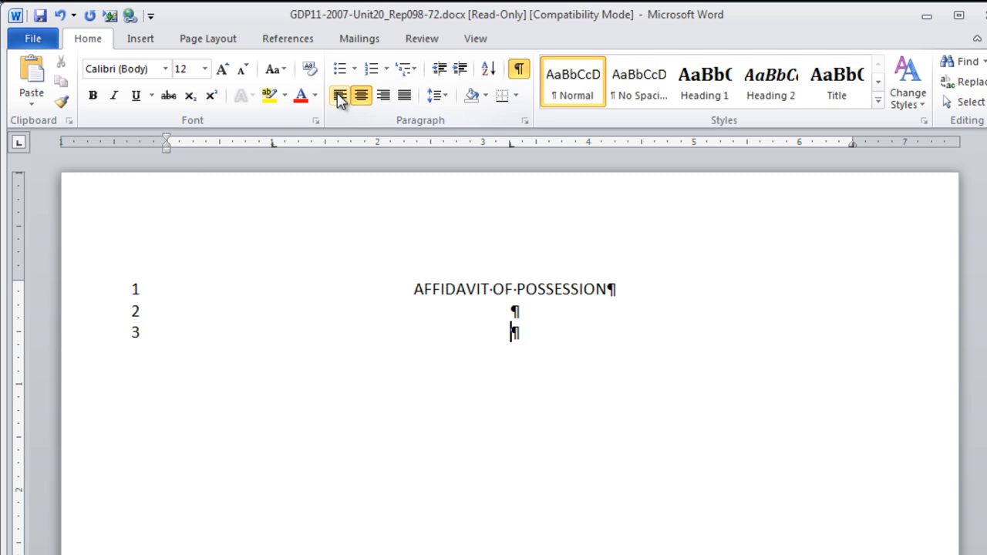
pyautogui.click(339, 96)
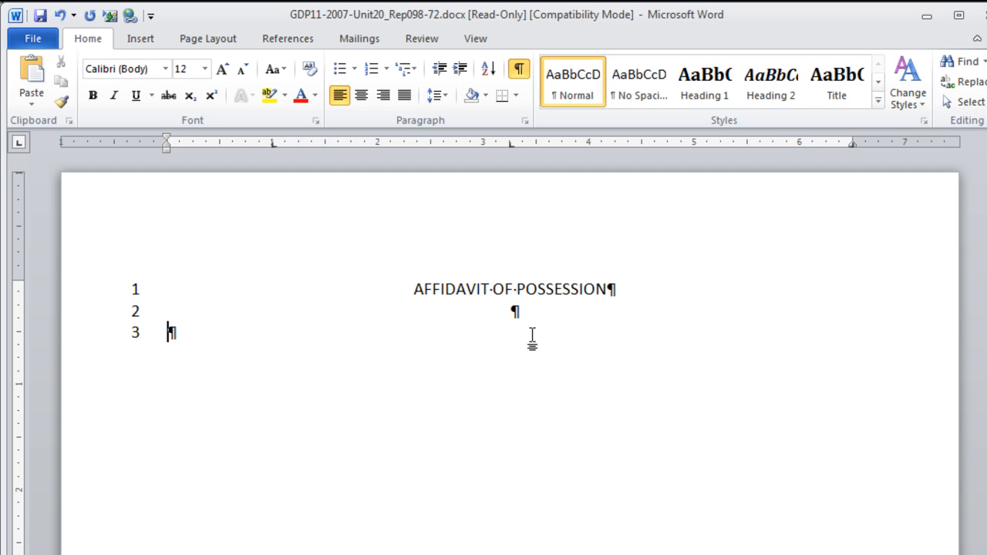
pyautogui.write('STATE OF SOUTH CAROLINA')
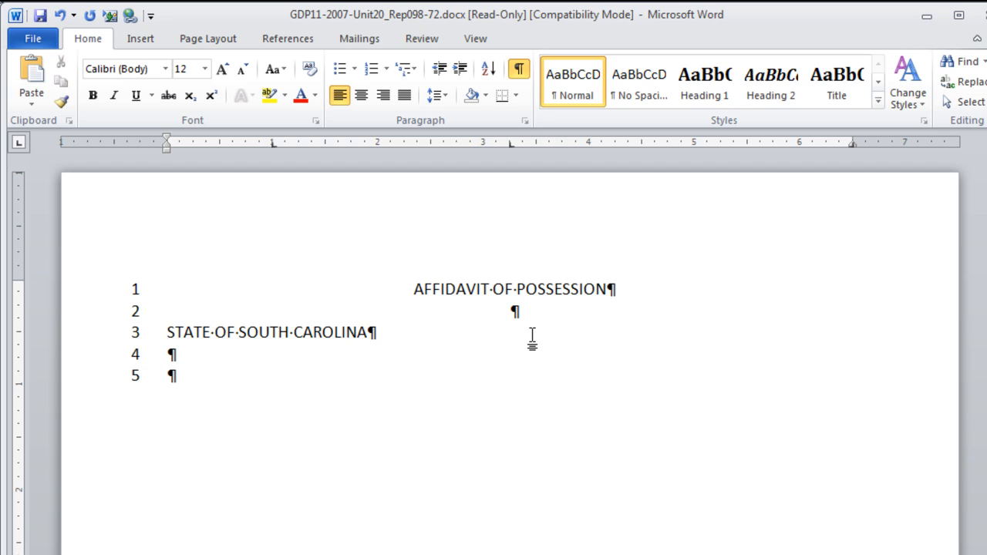
pyautogui.write('COUNTY OF CHARLESTON')
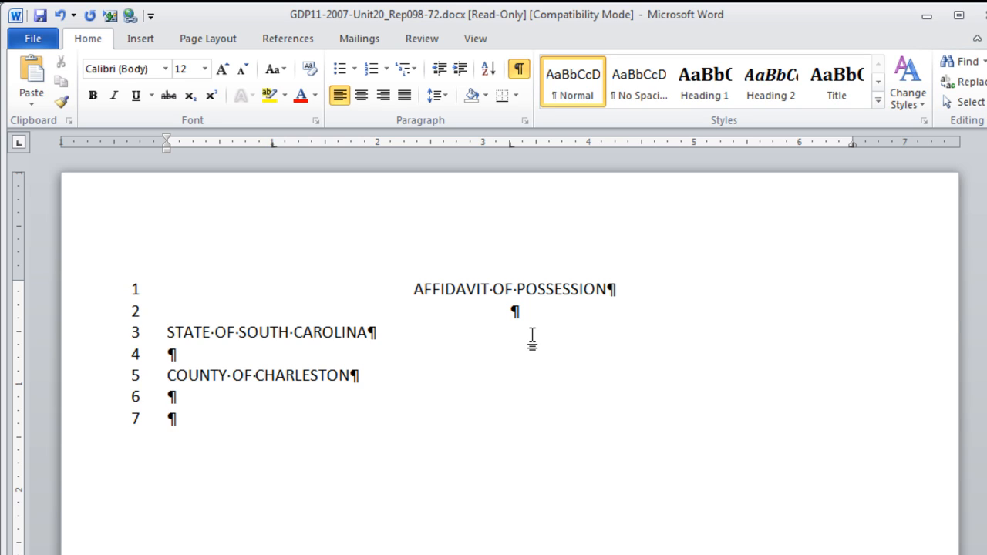
pyautogui.write('T')
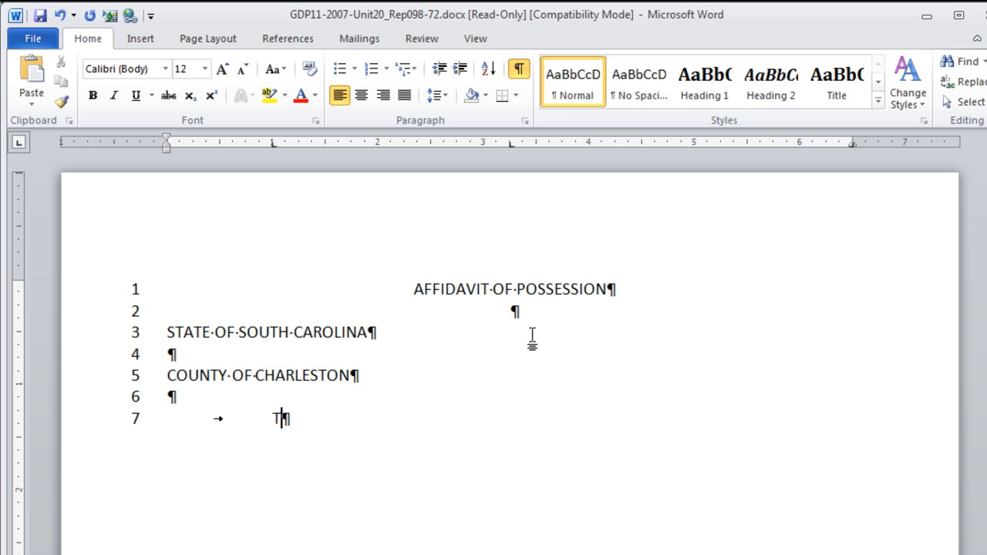
pyautogui.write('ravis Bradl')
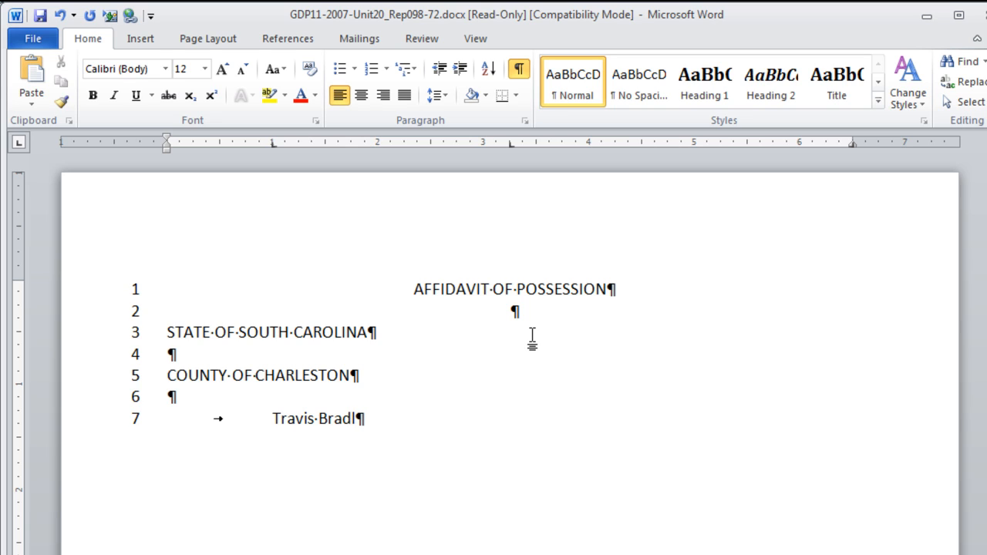
pyautogui.write('ey')
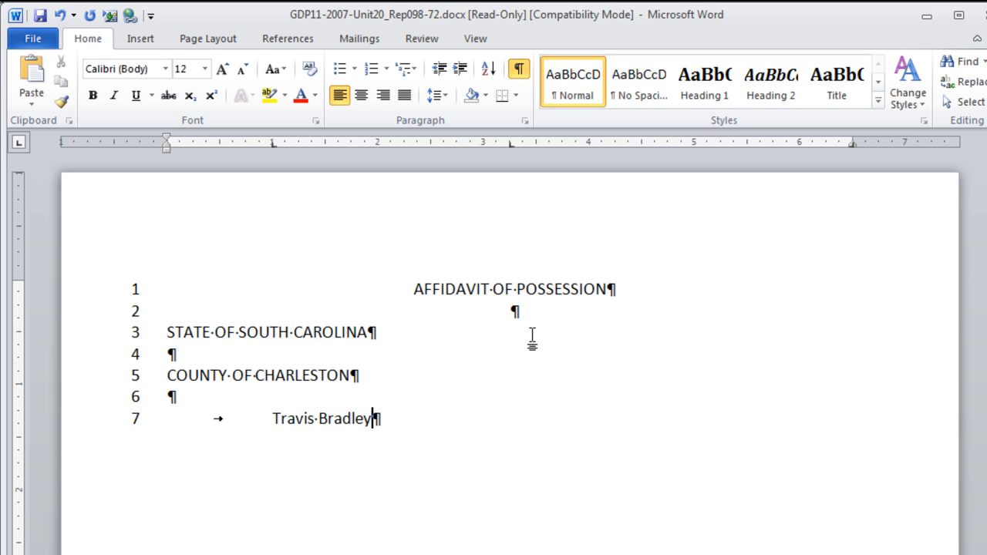
pyautogui.write(', being first duly sworn, deposes and says:')
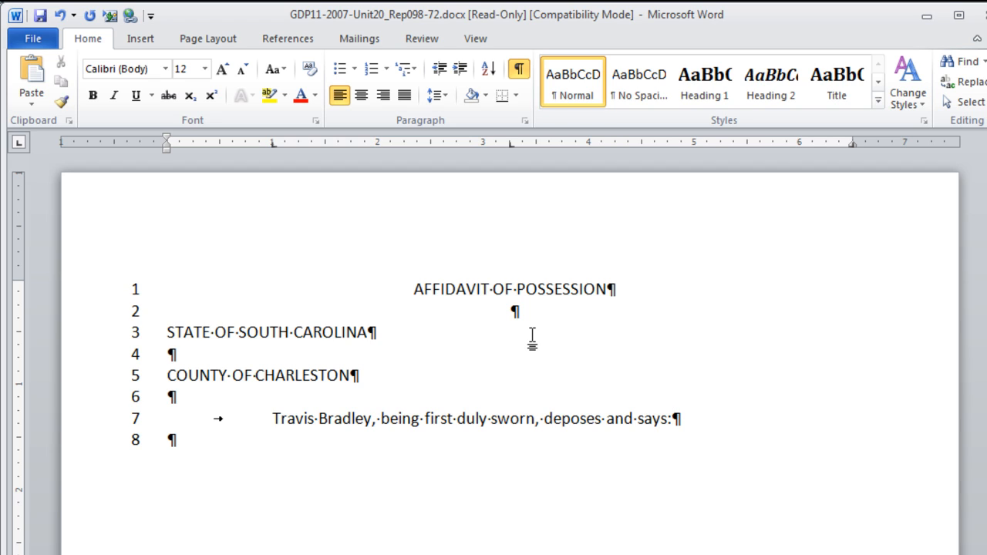
pyautogui.press('enter')
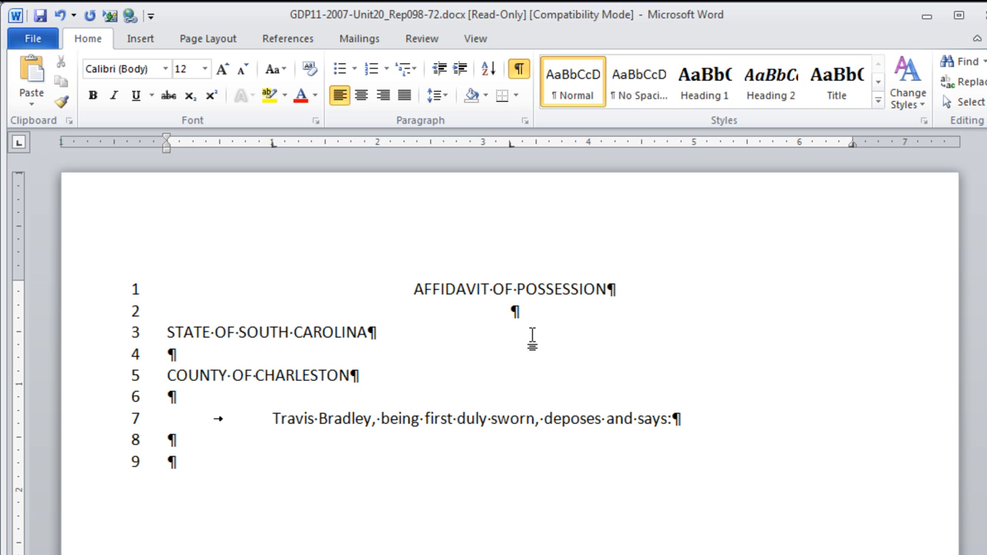
# Move to the end of the final body paragraph on line 30
pyautogui.scroll(-3)
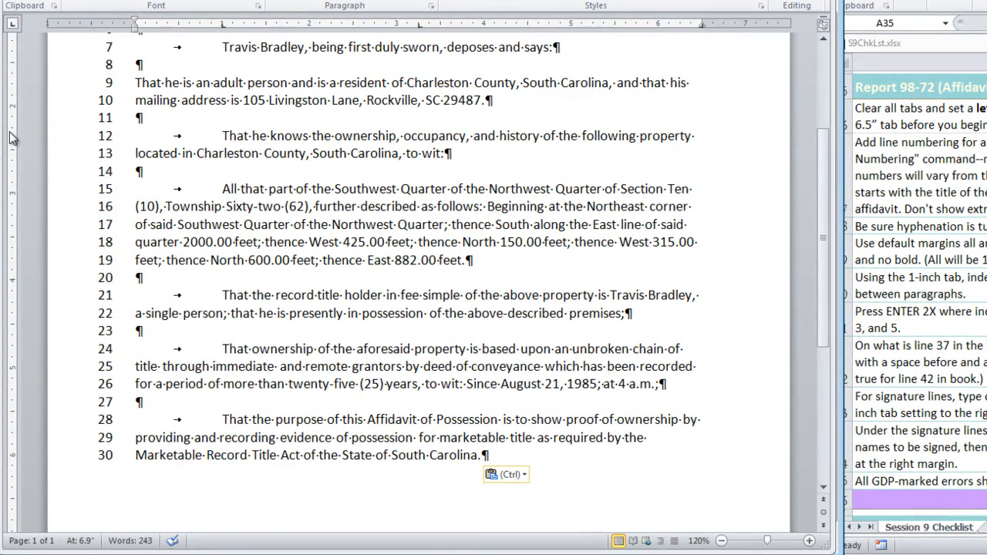
pyautogui.click(482, 455)
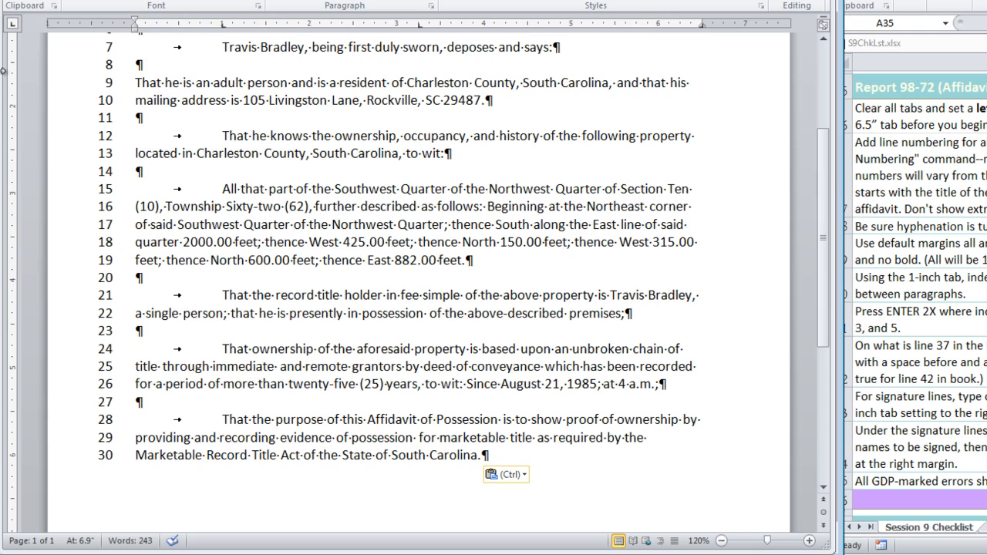
pyautogui.click(482, 455)
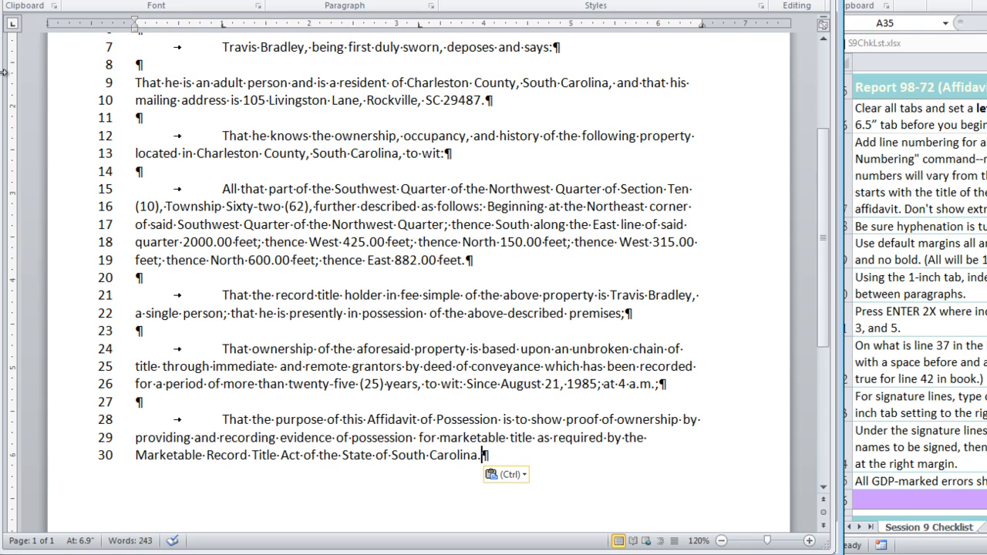
pyautogui.moveTo(37, 68)
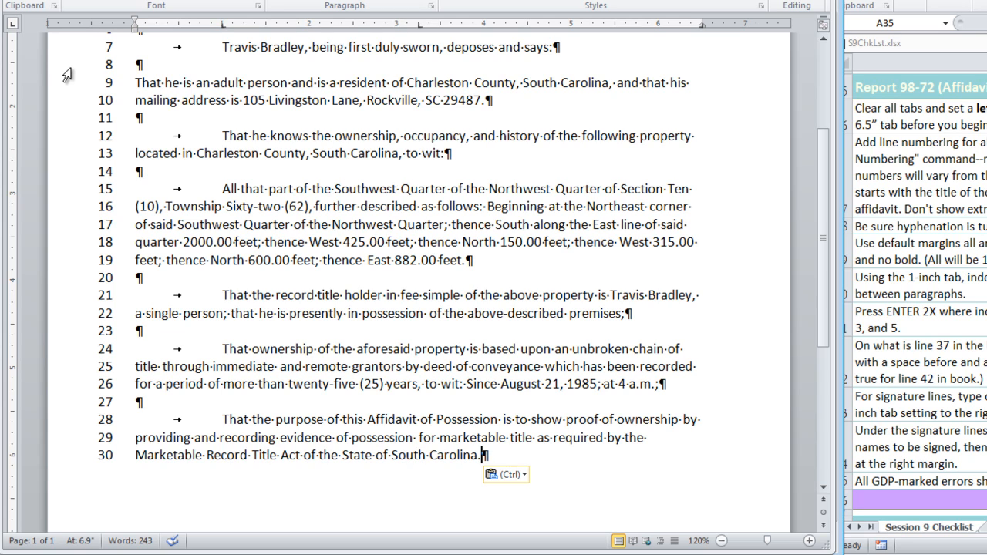
# Add the DATED line for May, 2013, at Rockville, South Carolina and the signature rule
pyautogui.press('enter')
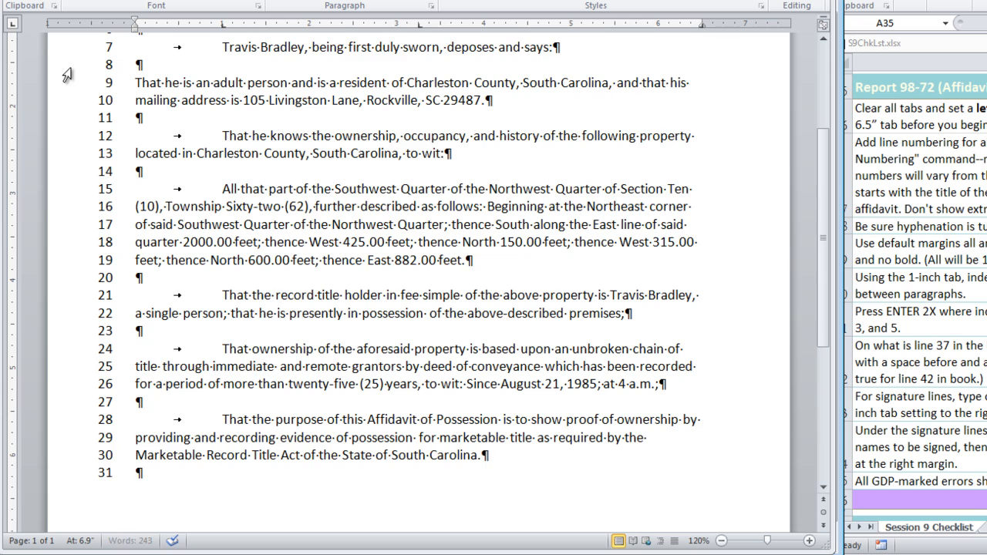
pyautogui.scroll(-3)
pyautogui.write('DATED this ______')
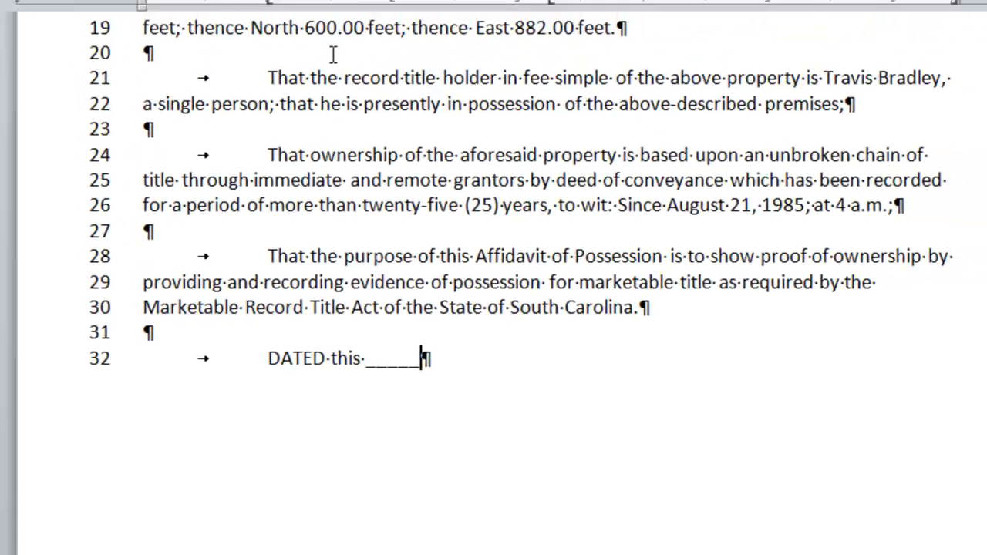
pyautogui.write('day of May, 2013, at Rockville, South Carolina.')
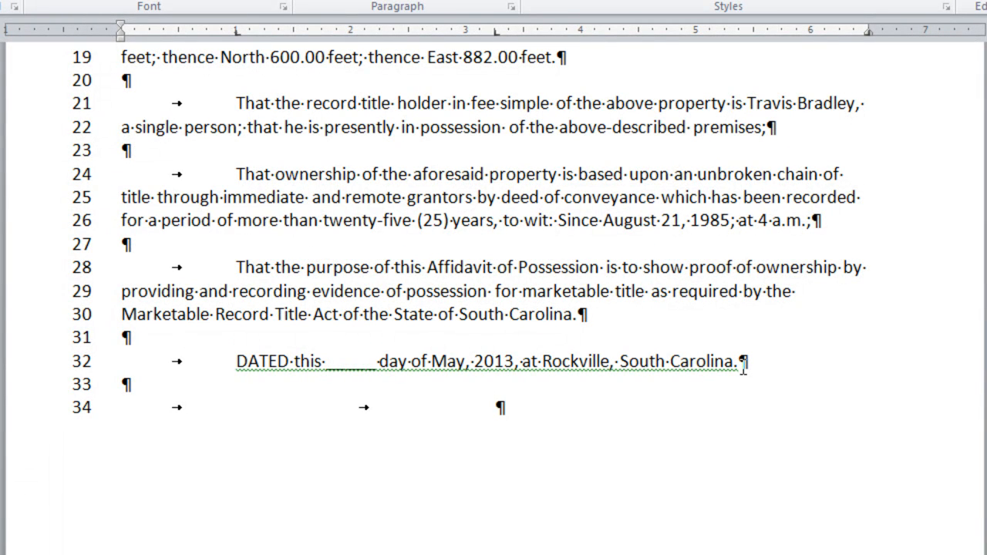
pyautogui.click(495, 407)
pyautogui.write('_________________________________________________')
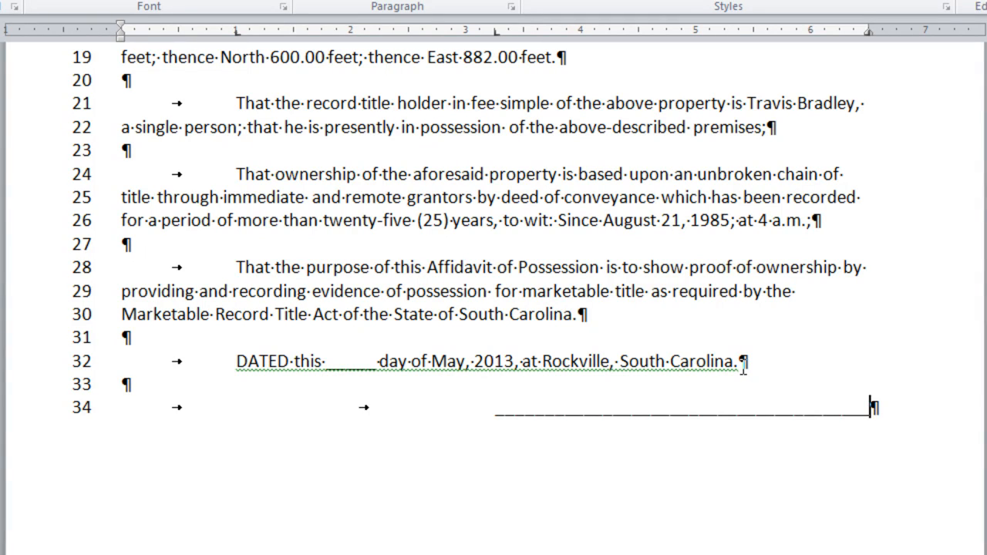
# Add James Cates, Attorney at Law under the rule and the Subscribed and sworn line
pyautogui.press('enter')
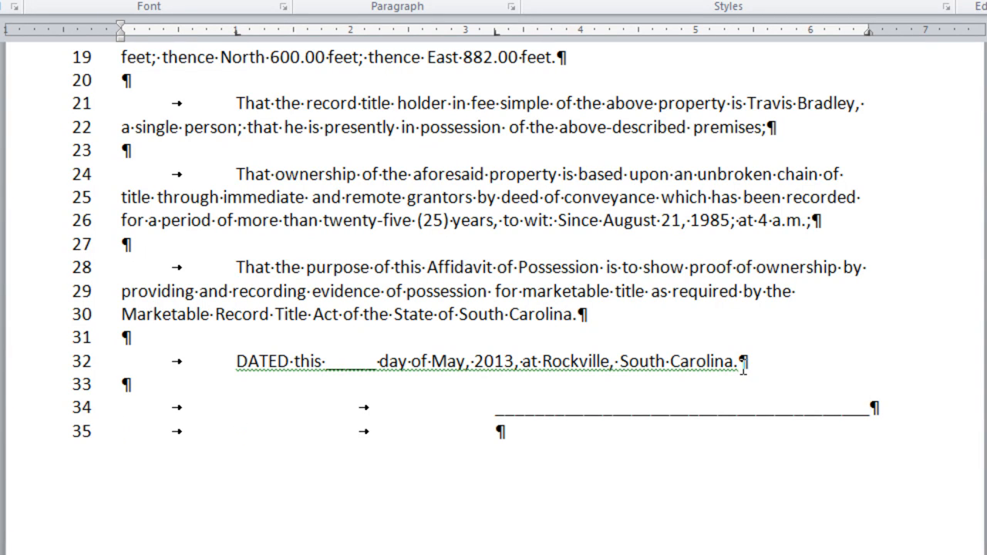
pyautogui.write('James C')
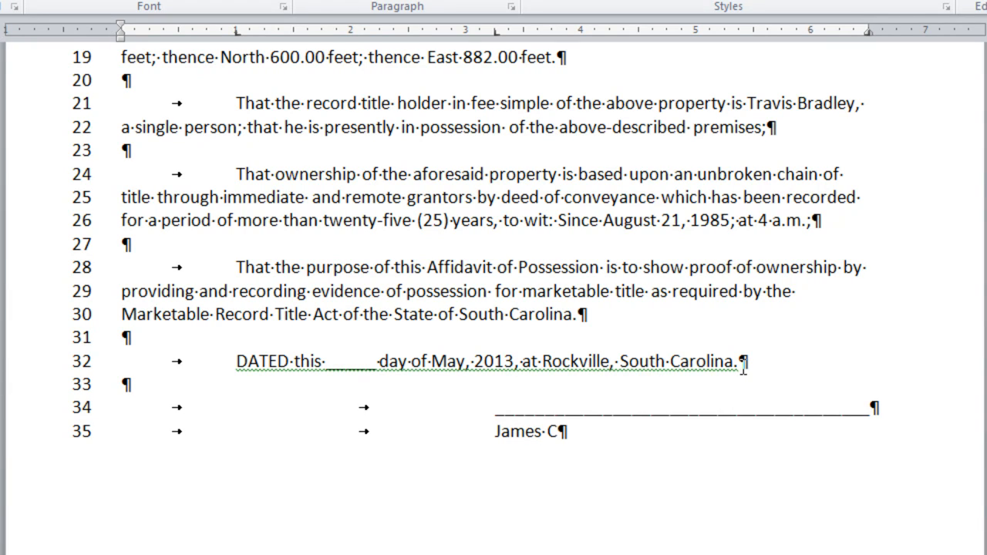
pyautogui.write('ates')
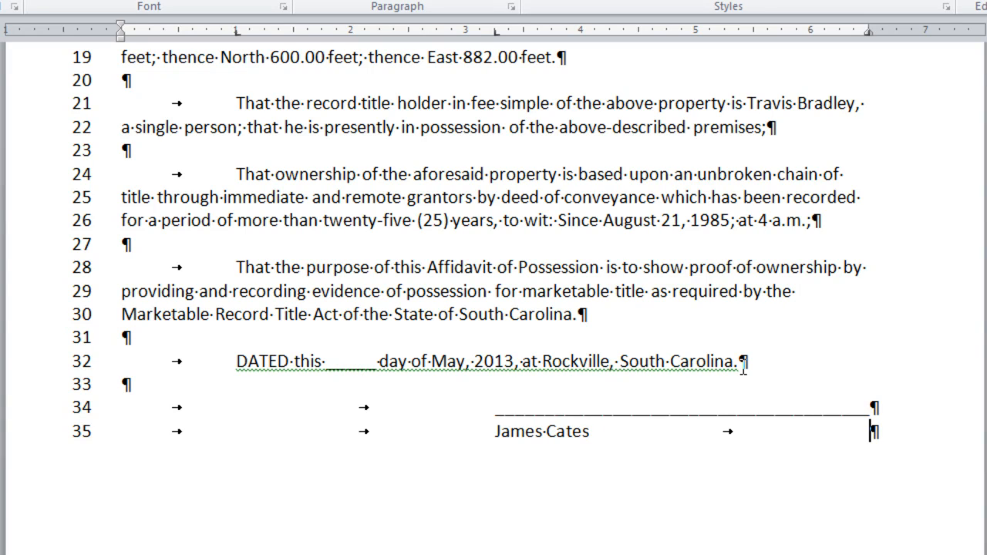
pyautogui.write('Attorney at Law')
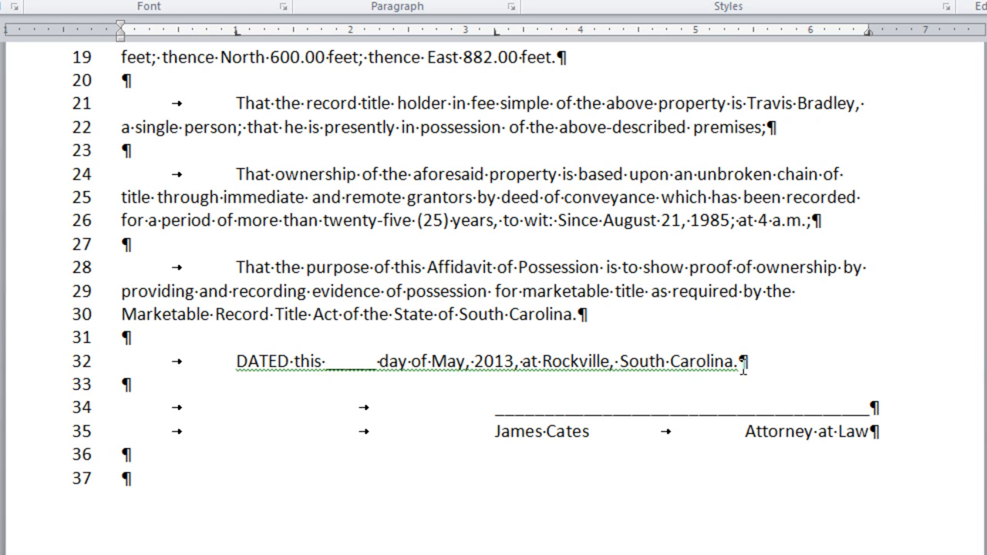
pyautogui.write('Sub')
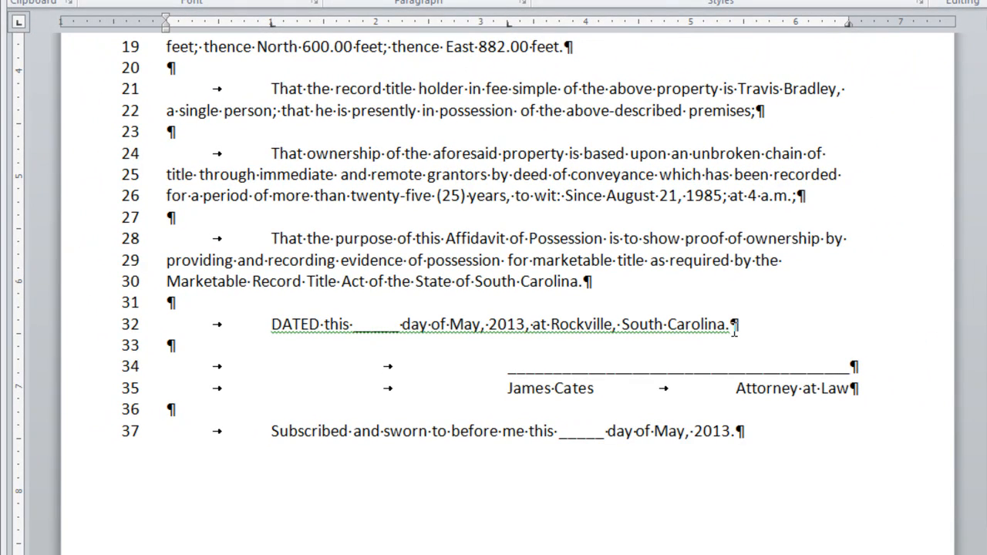
pyautogui.press('enter')
pyautogui.write('____________________________________________')
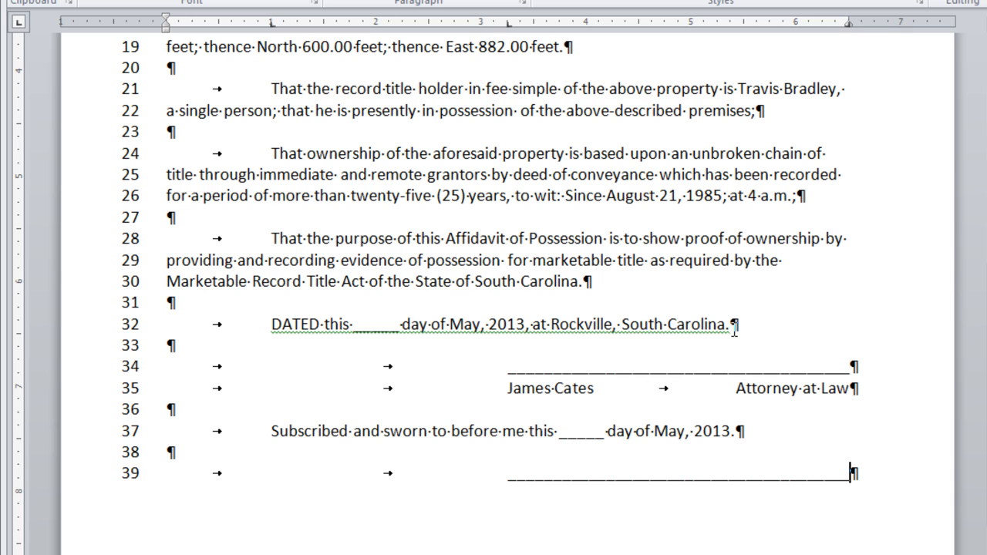
pyautogui.press('enter')
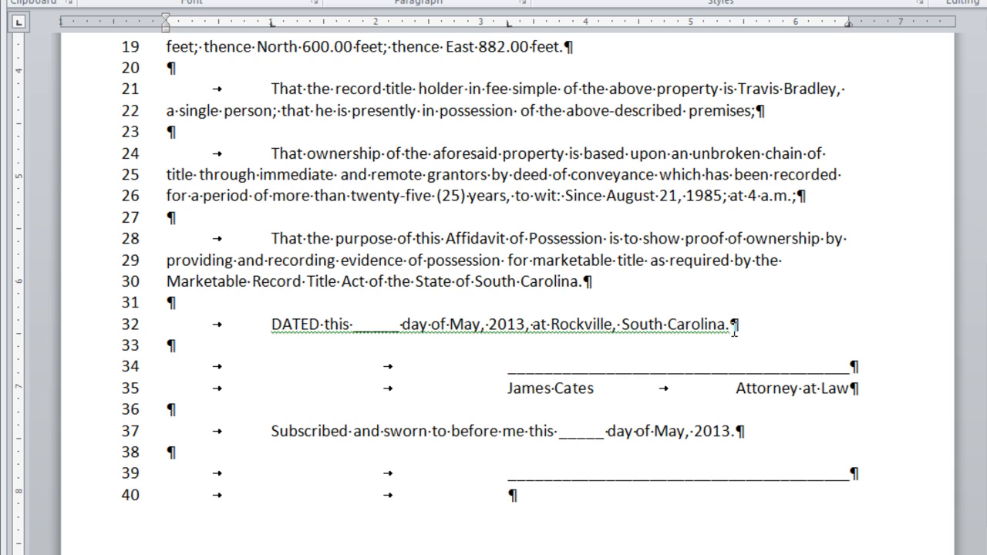
pyautogui.write('Denise Crocker')
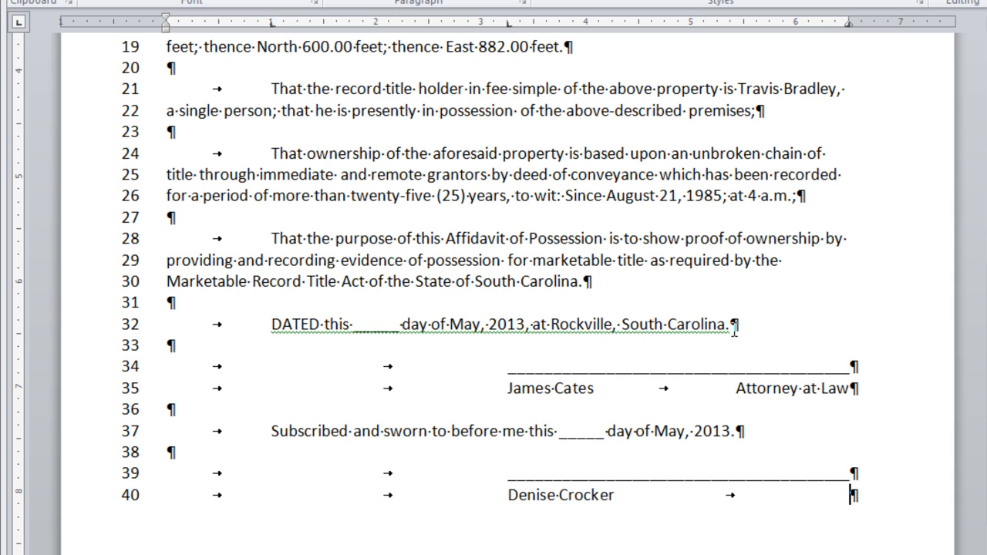
pyautogui.write('Notary Public')
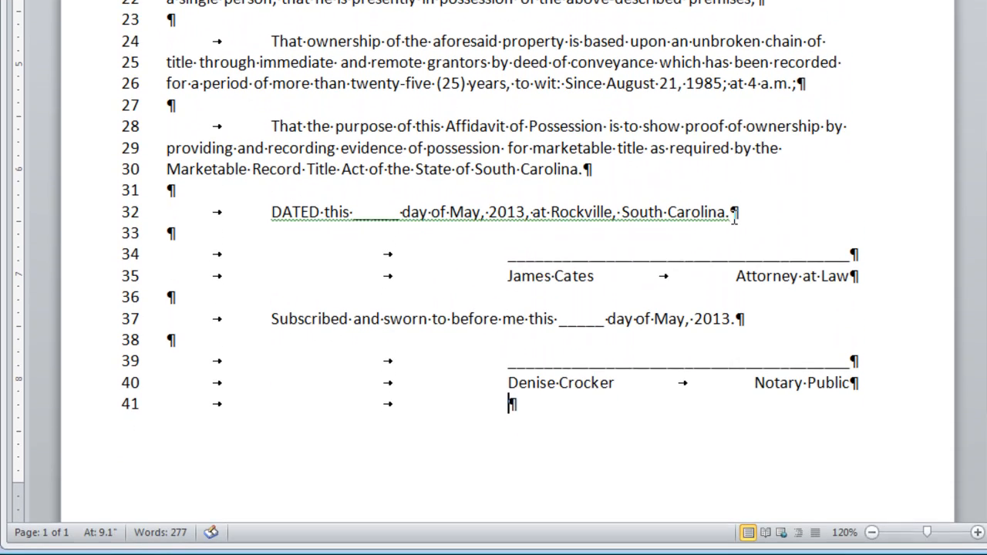
pyautogui.write('Charleston County, South Carolina')
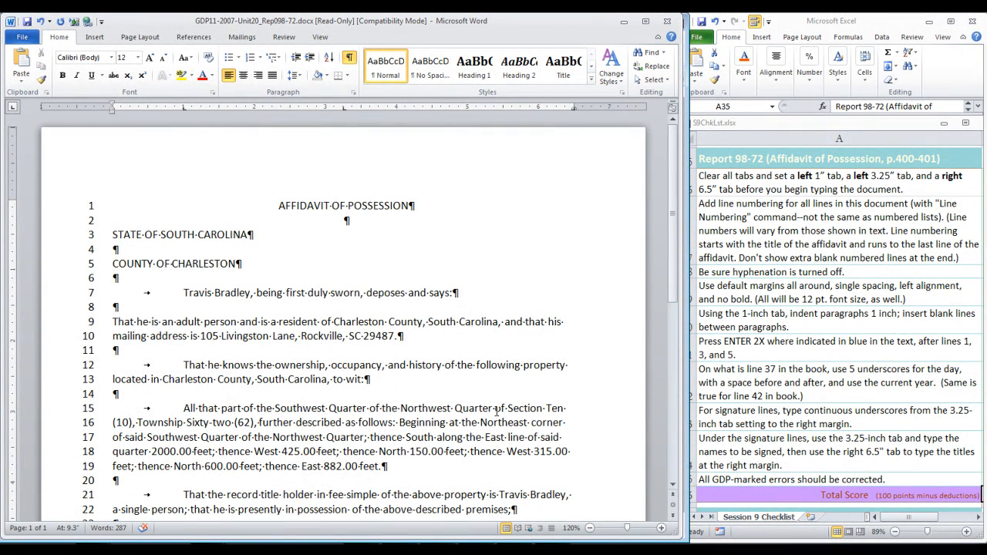
# Indent the first line of the Charleston County resident paragraph on line 9
pyautogui.scroll(-3)
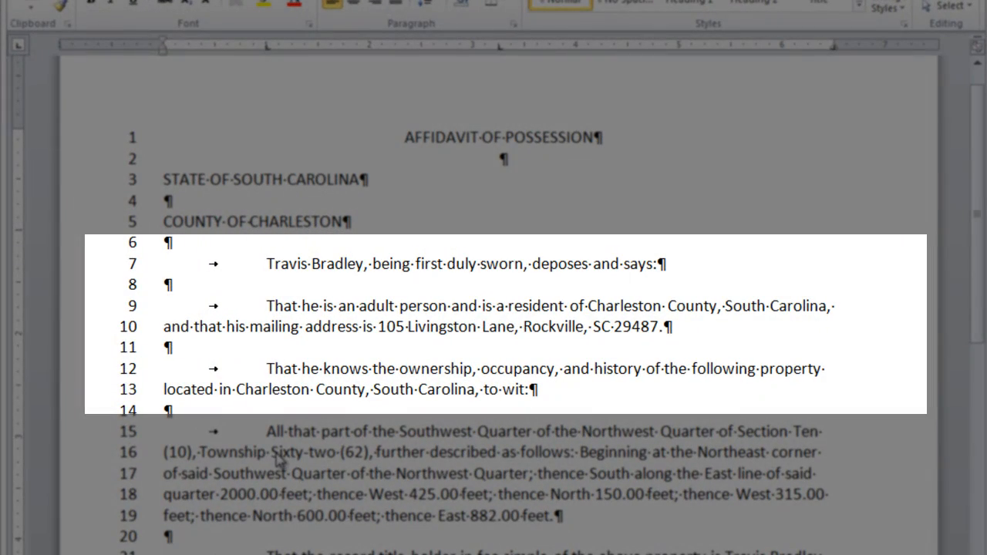
pyautogui.moveTo(275, 311)
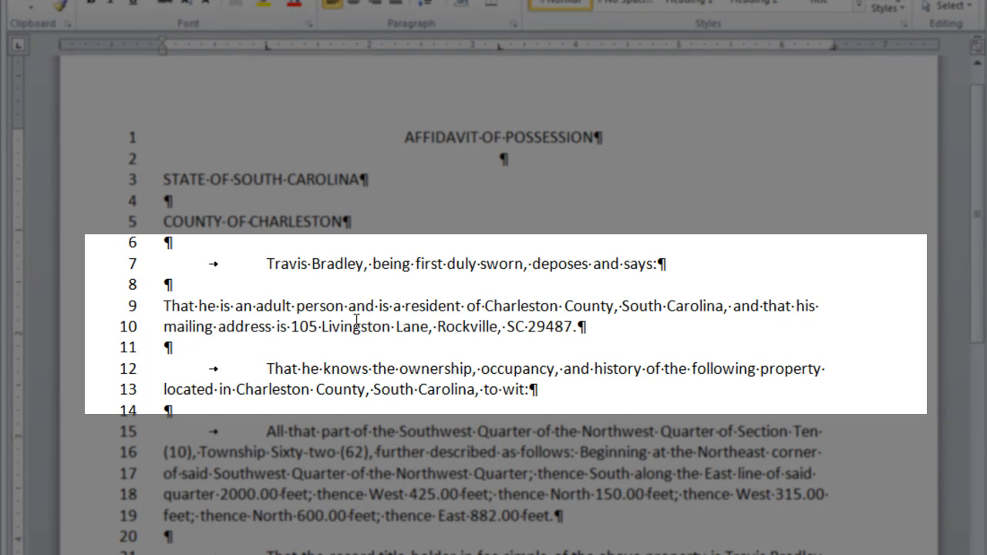
pyautogui.moveTo(540, 493)
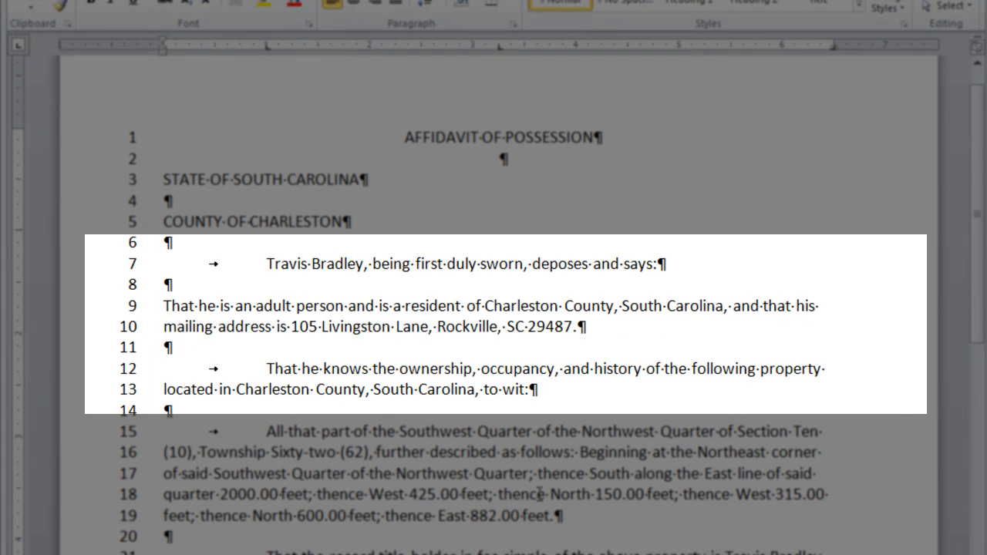
pyautogui.click(164, 305)
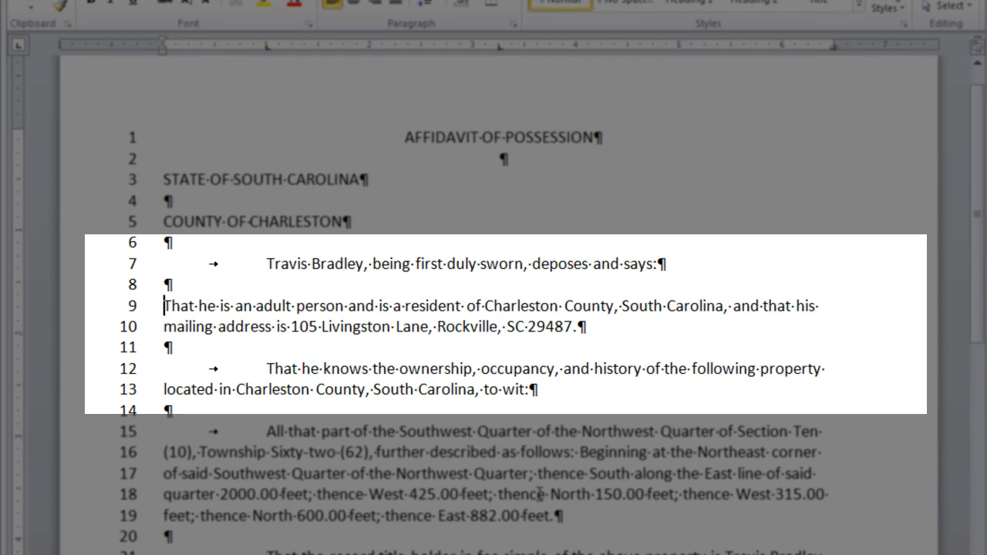
pyautogui.press('Tab')
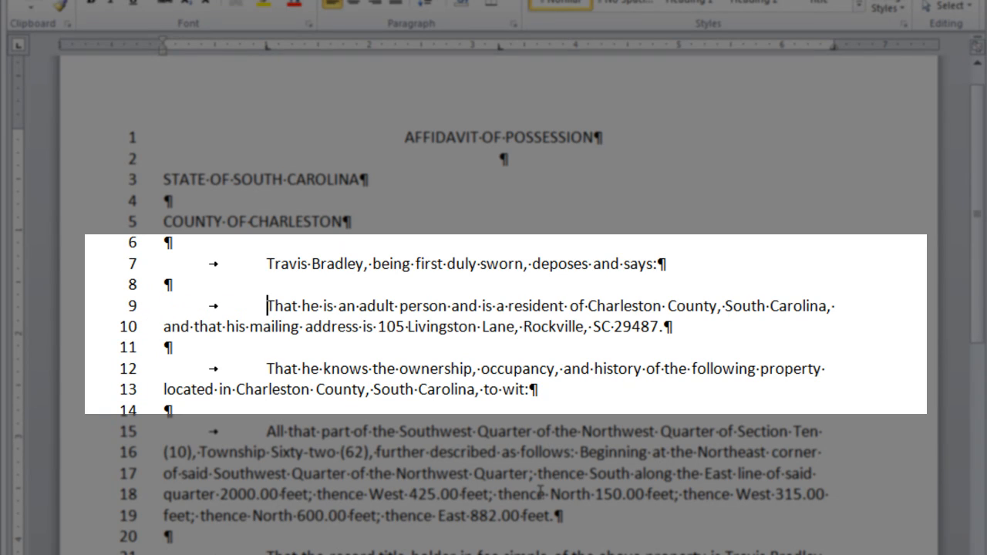
pyautogui.scroll(-3)
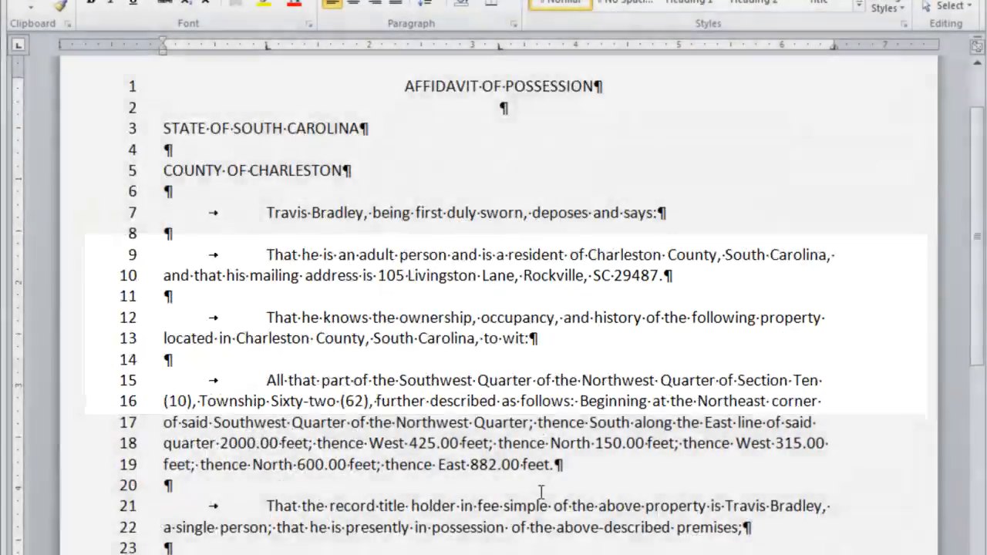
pyautogui.scroll(-3)
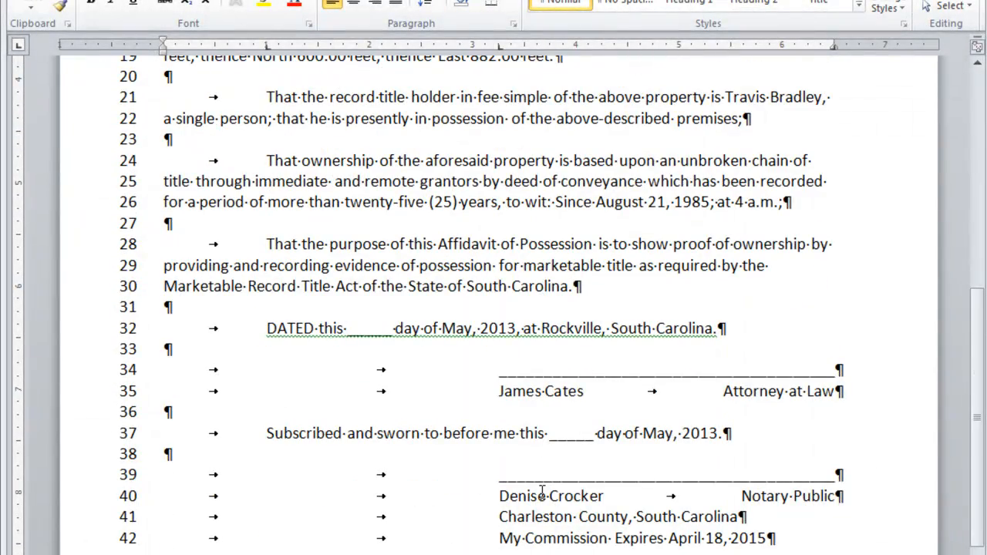